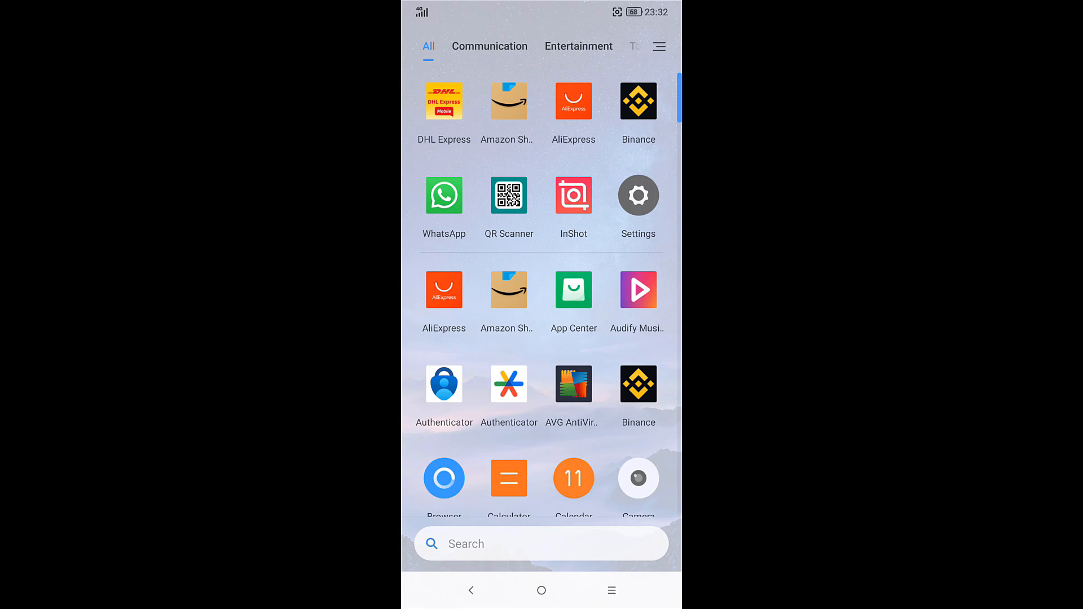
Open About phone in Settings and scroll through the Lenovo Z5s specs and ZUI 11.5 version
click(638, 196)
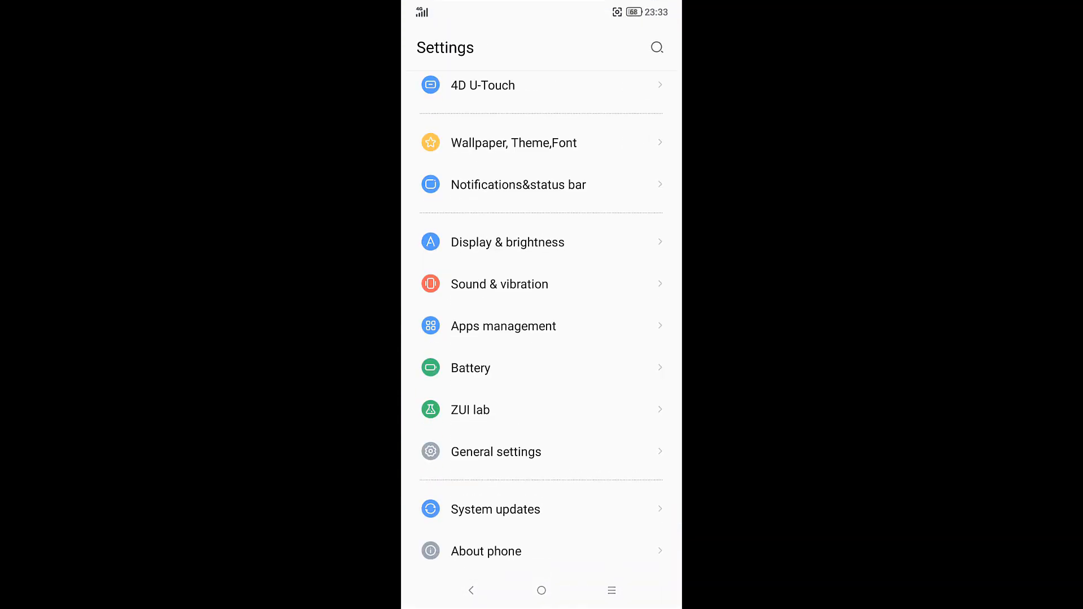
click(486, 551)
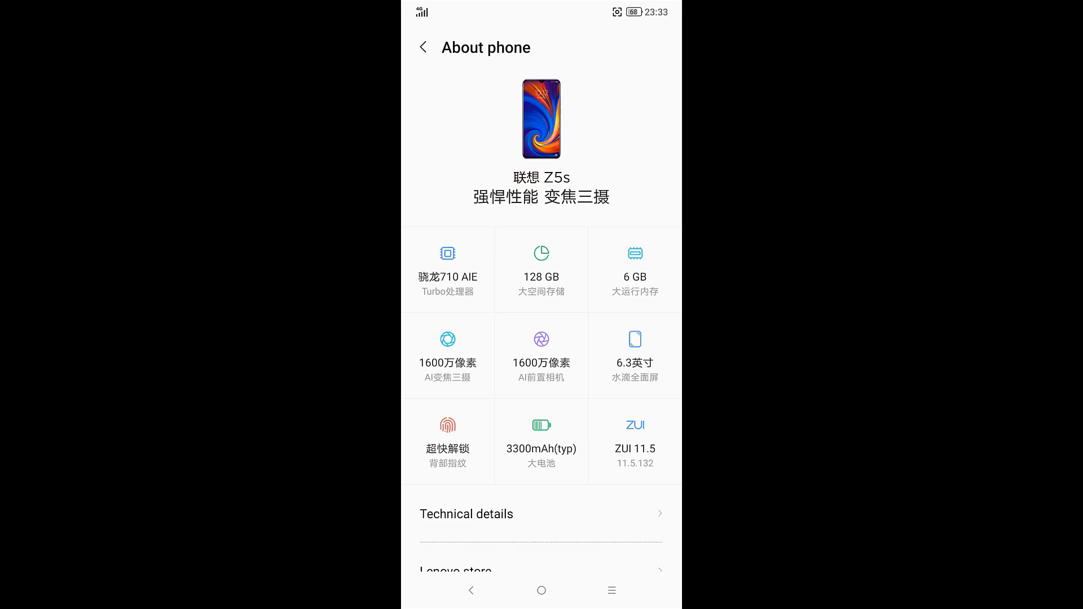
scroll(down, 3)
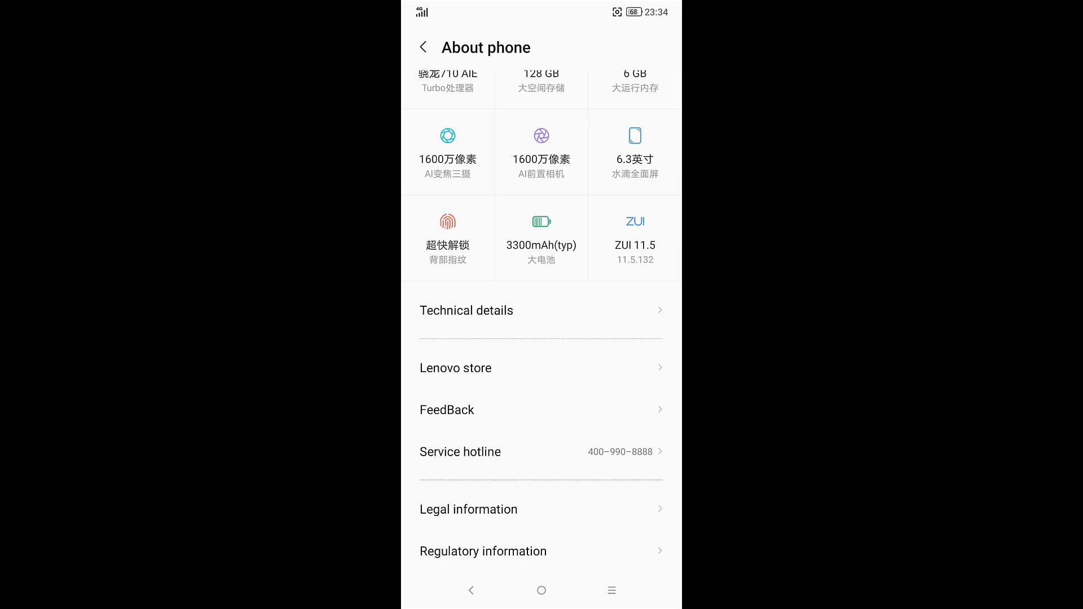
scroll(down, 3)
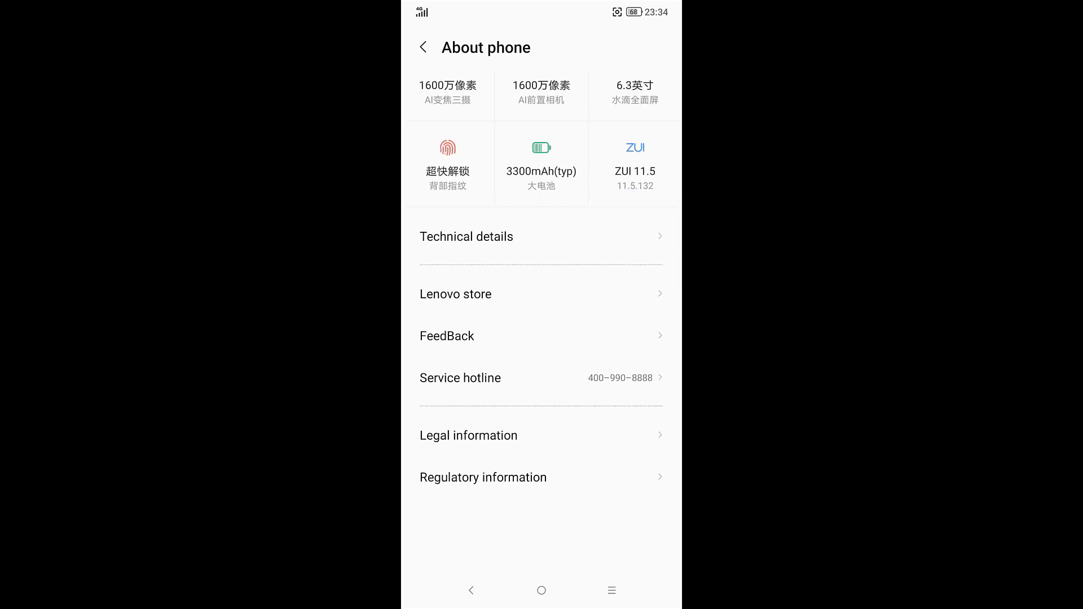
scroll(down, 3)
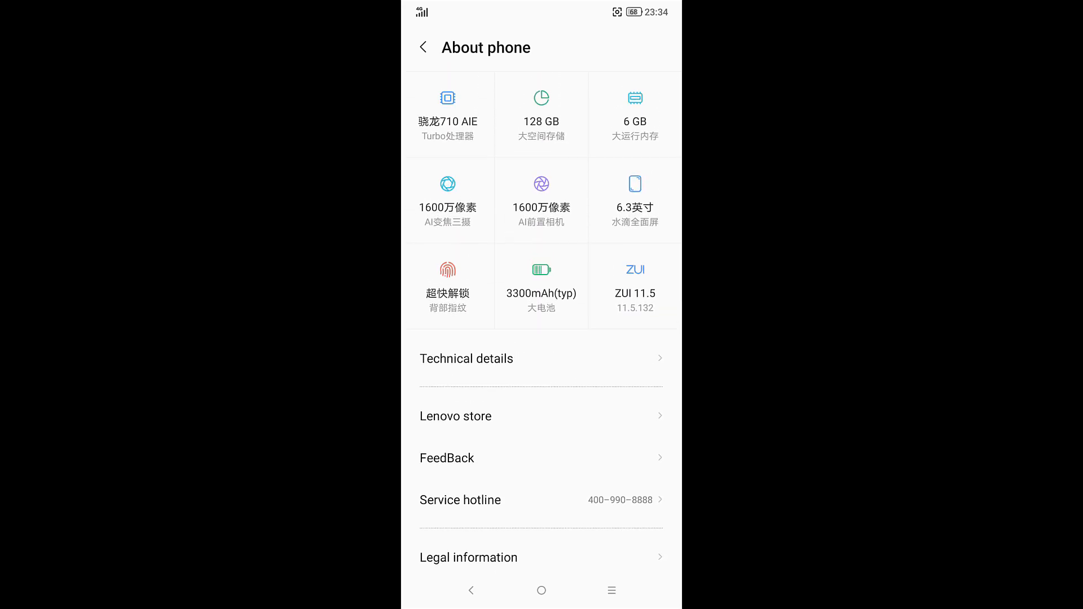
scroll(down, 3)
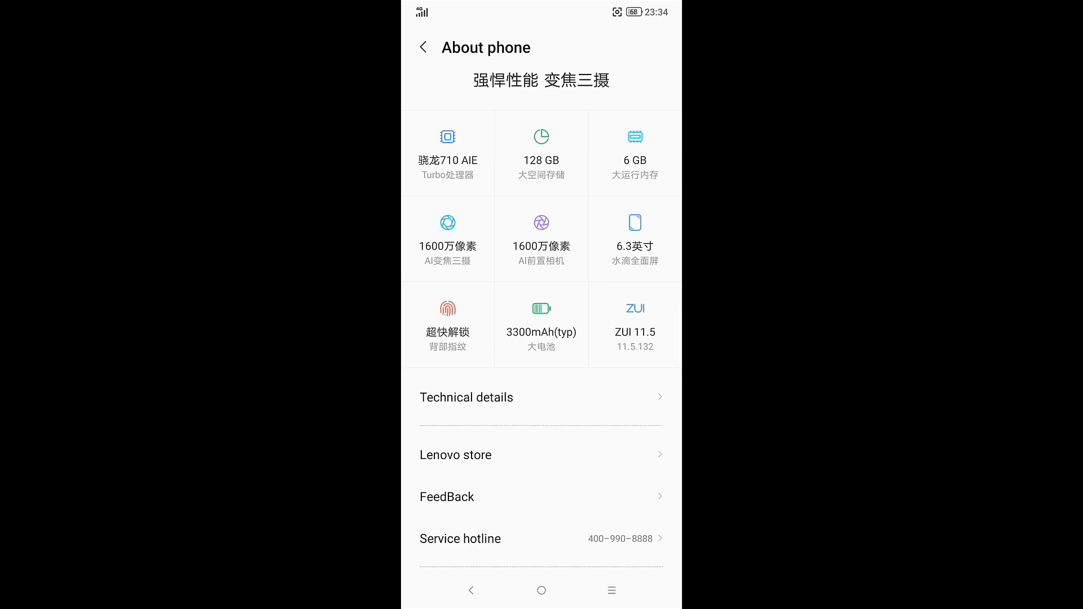
Review Technical details (model L78071, Android 10, ZUI 11.5.132 ST), then go back to Settings
click(466, 397)
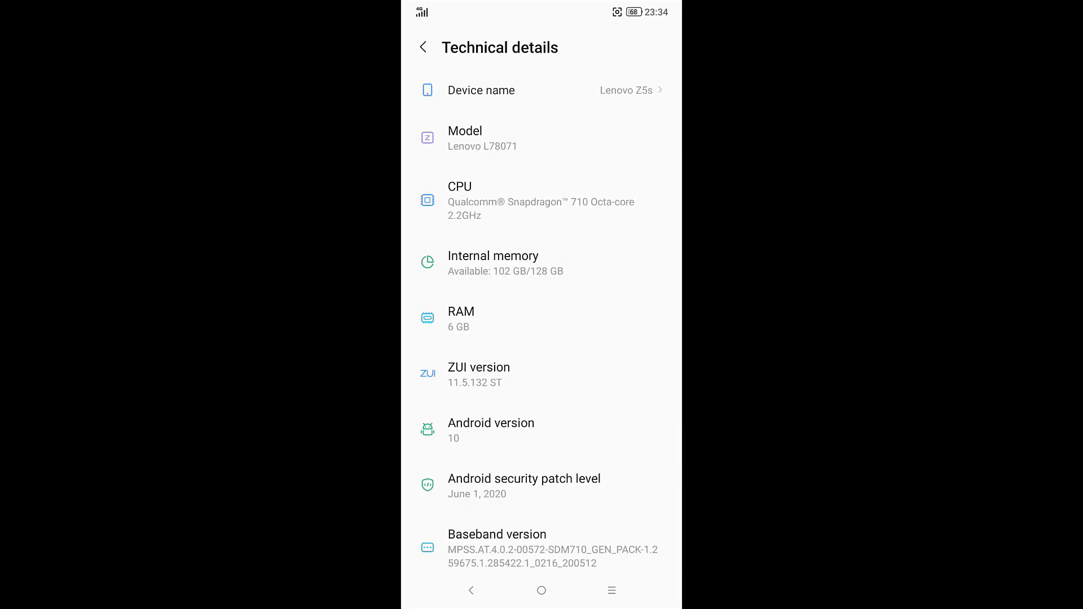
scroll(down, 3)
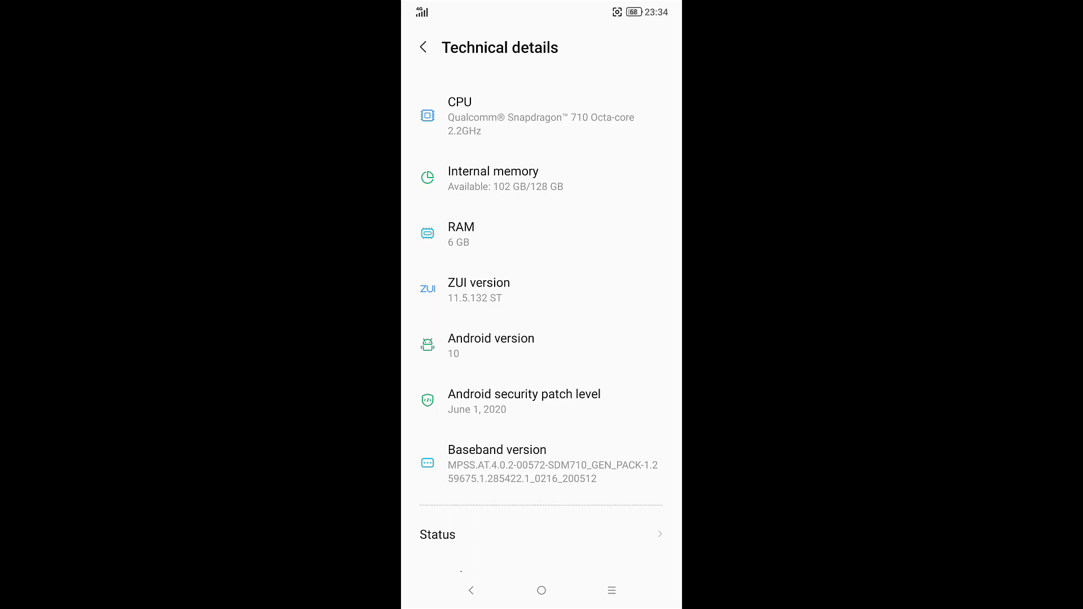
click(479, 289)
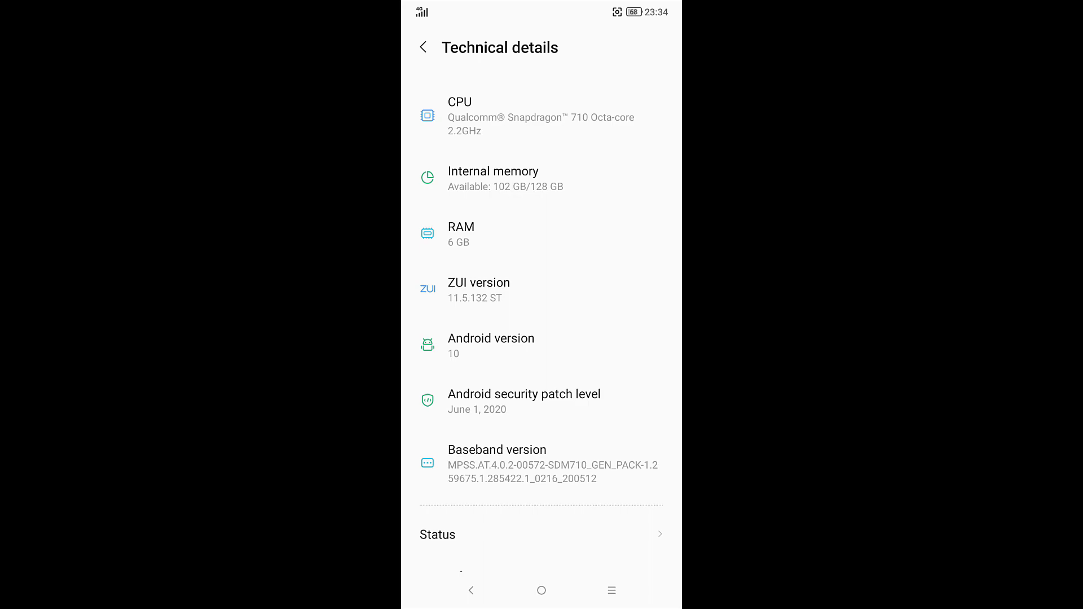
scroll(down, 3)
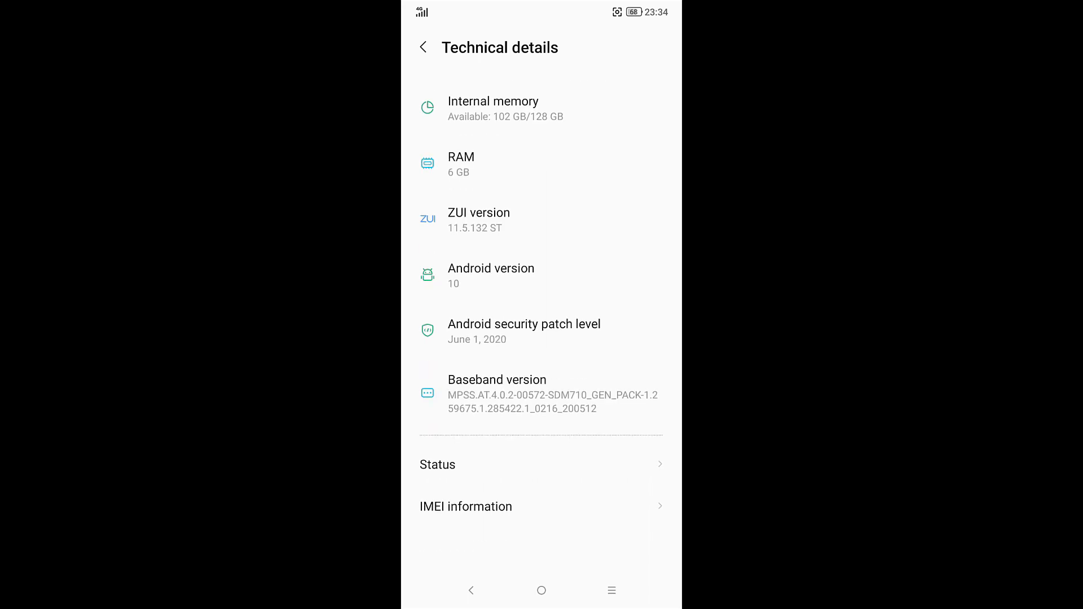
scroll(down, 3)
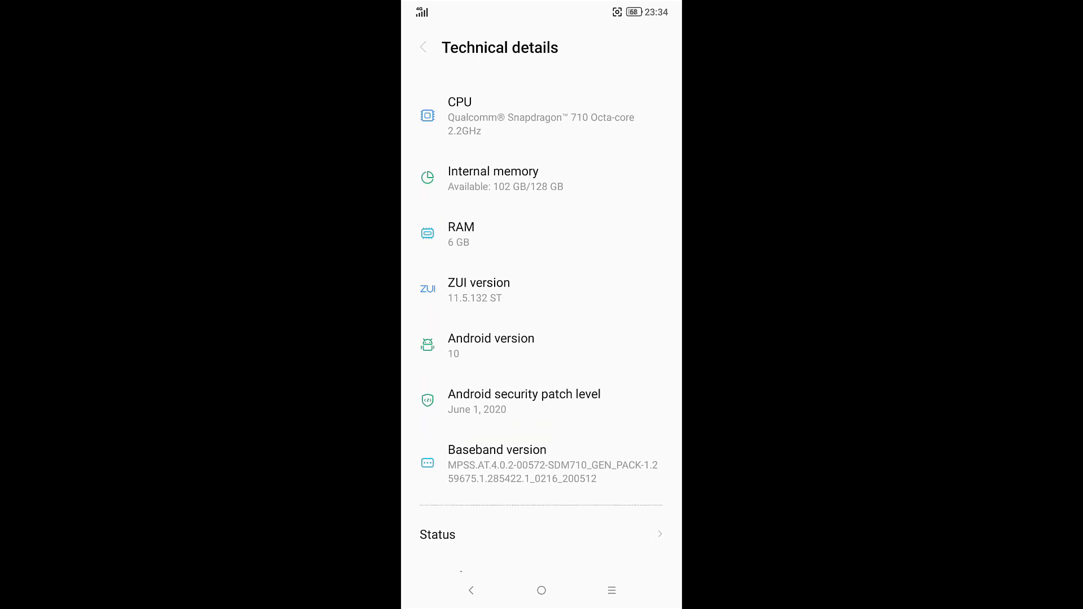
click(422, 47)
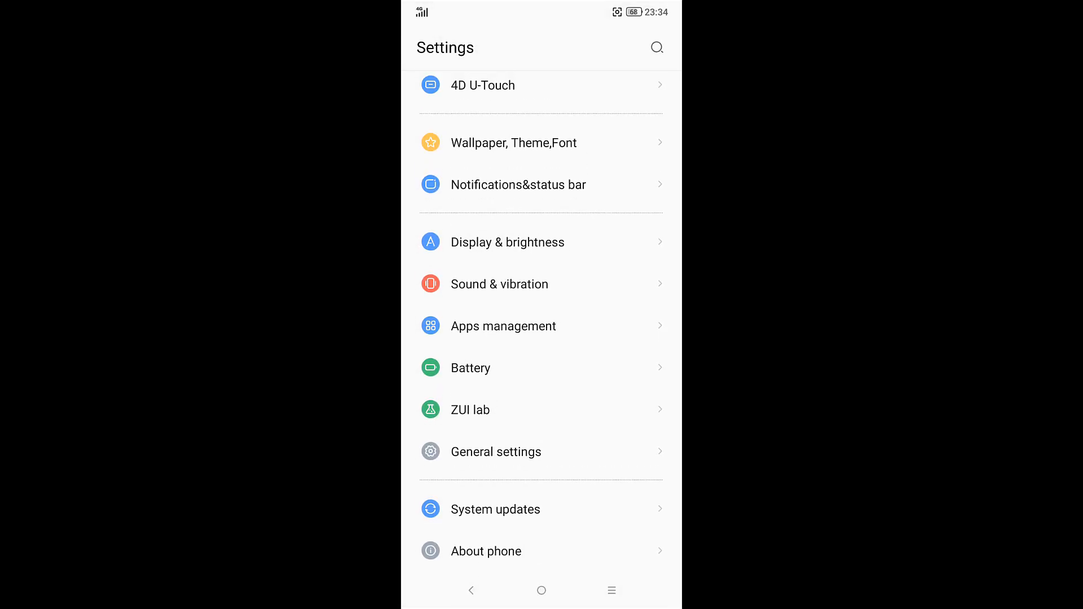
Go to General settings > Developer options and verify OEM unlocking and USB debugging are on
click(496, 452)
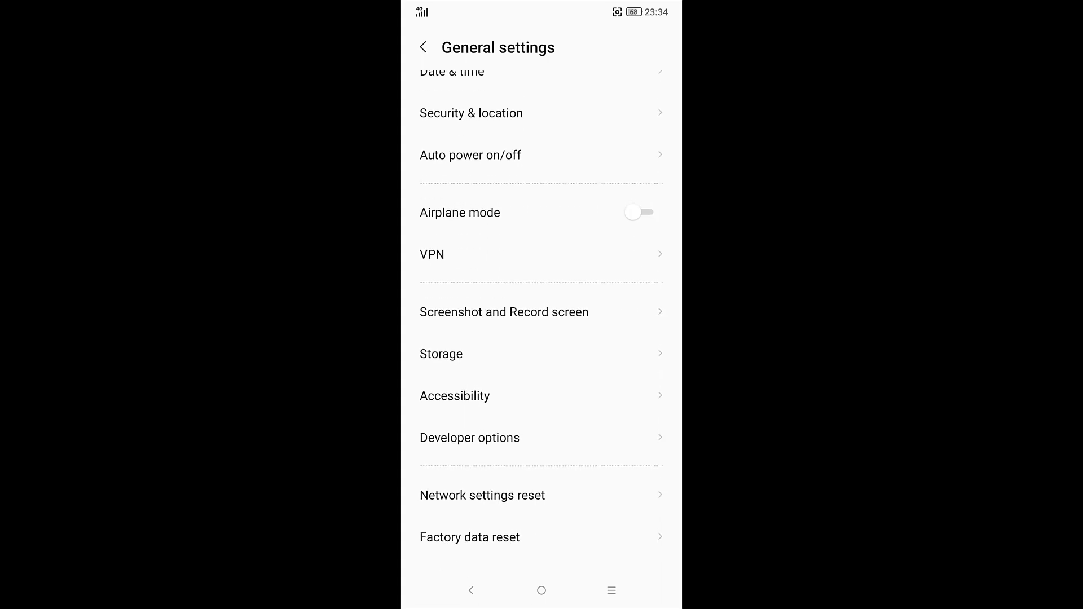
scroll(down, 3)
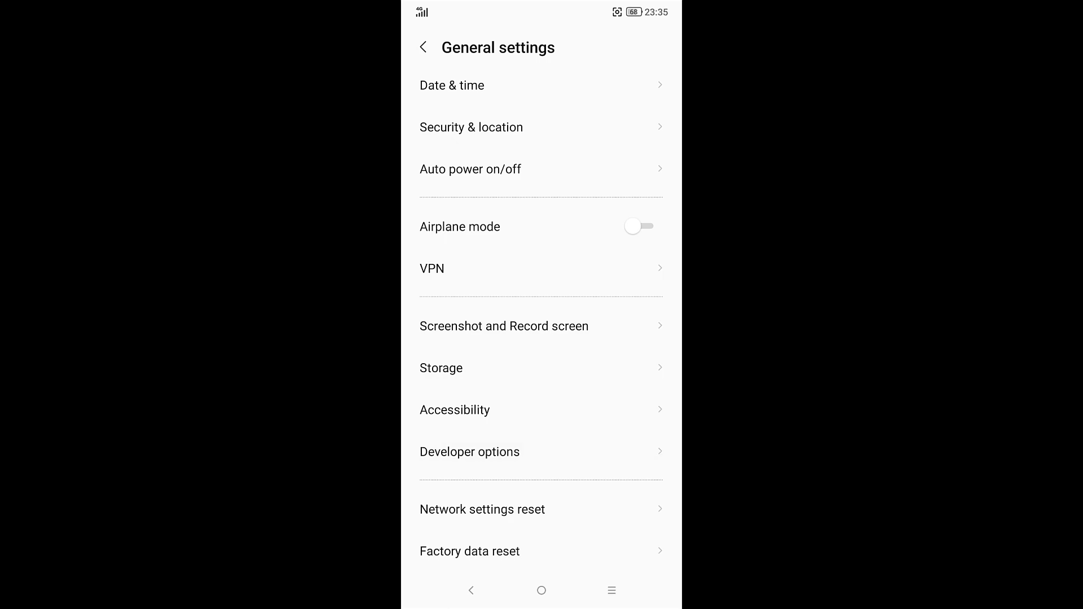
click(469, 452)
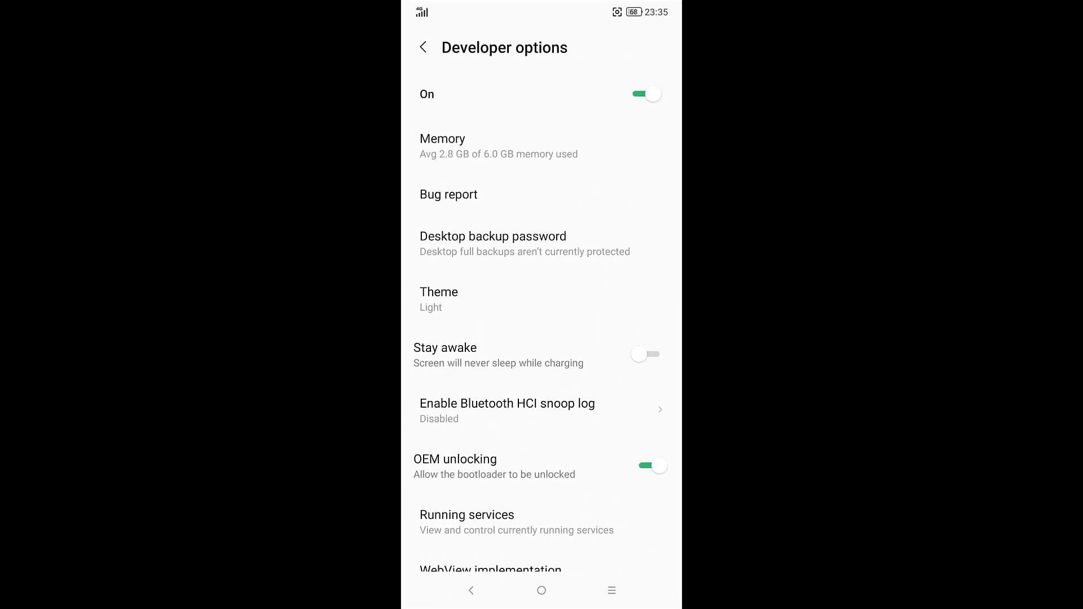
scroll(down, 3)
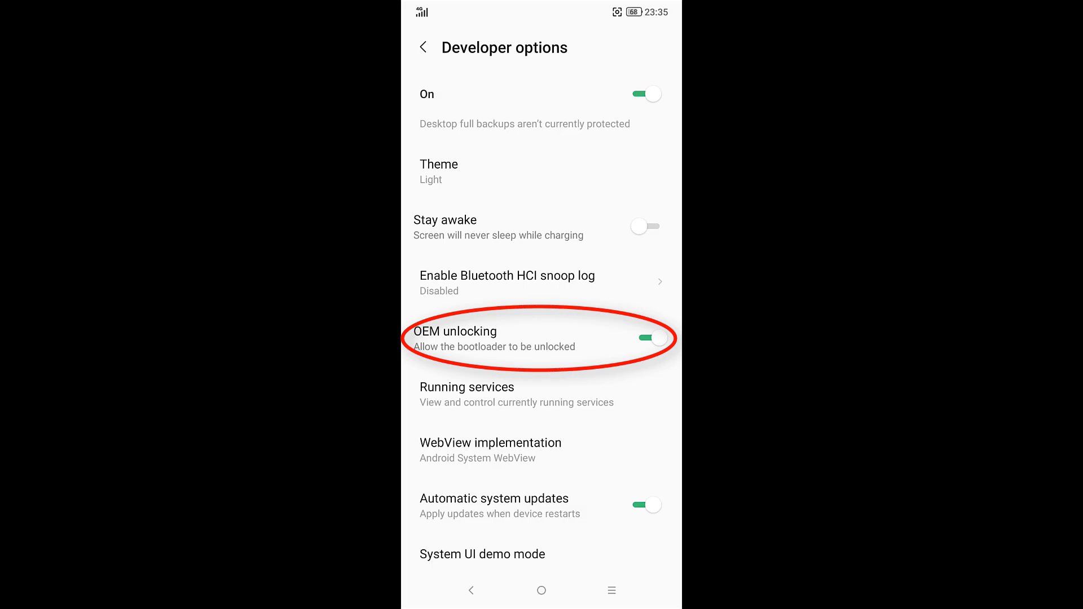
scroll(down, 3)
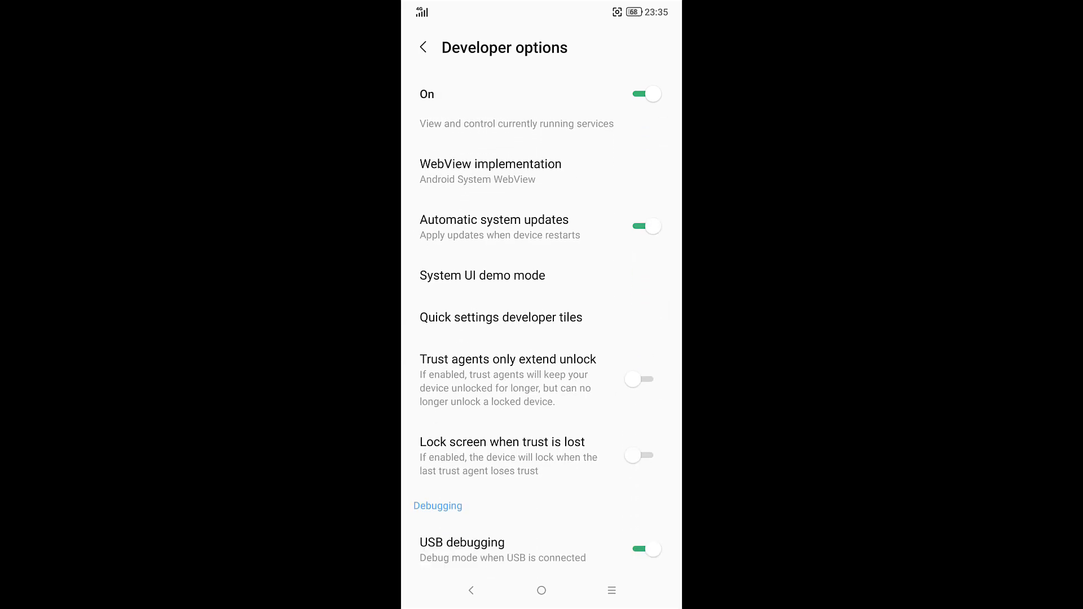
scroll(down, 3)
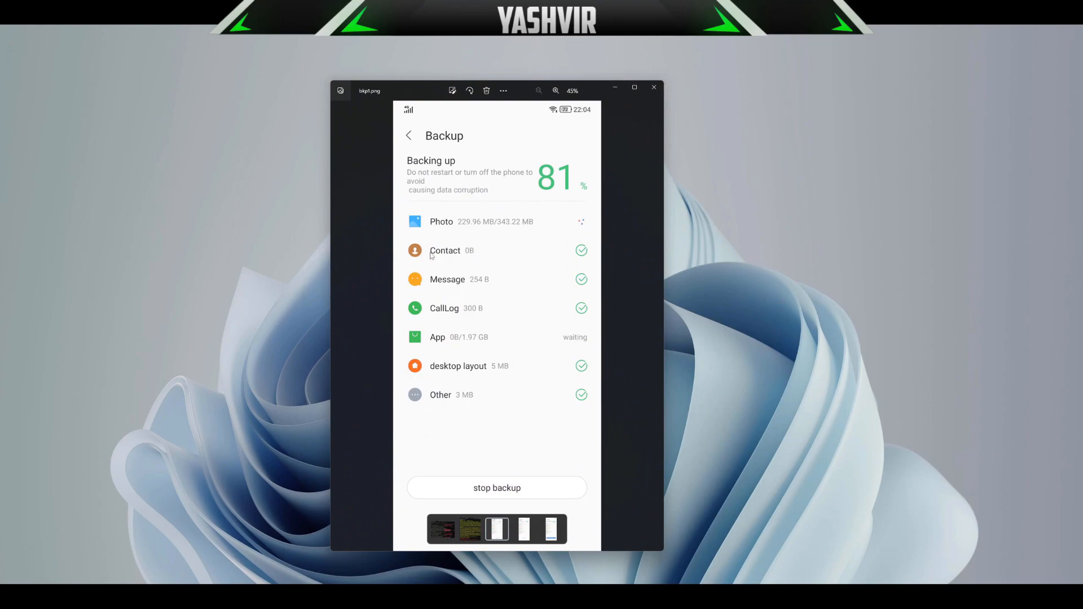
mouse_move(489, 194)
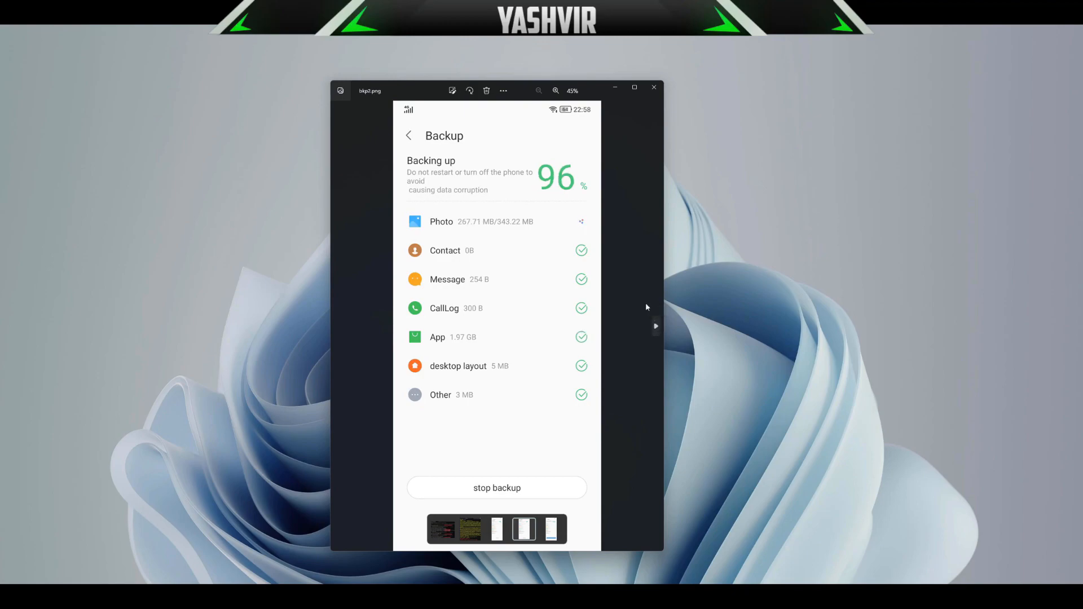
mouse_move(657, 329)
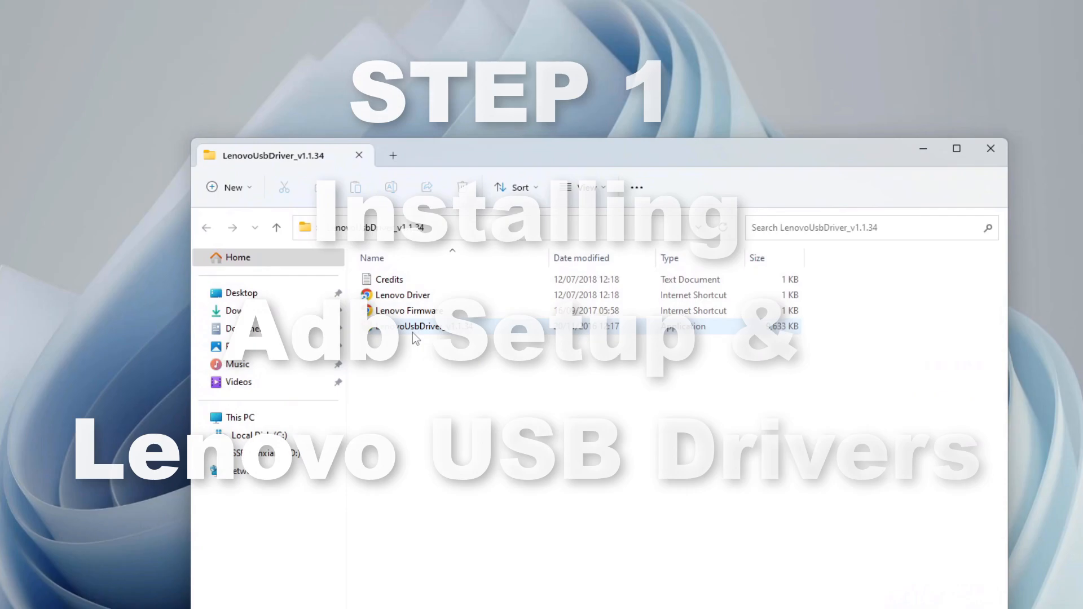
mouse_move(437, 331)
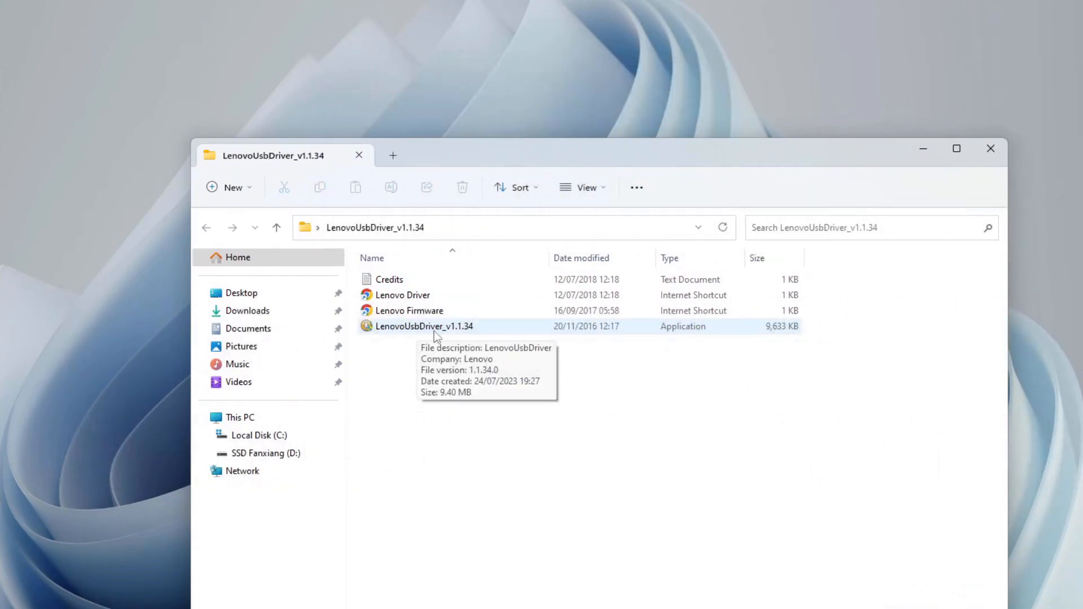
Quit the LenovoUsbDriver v1.1.34 setup at Choose Install Location without installing
right_click(424, 326)
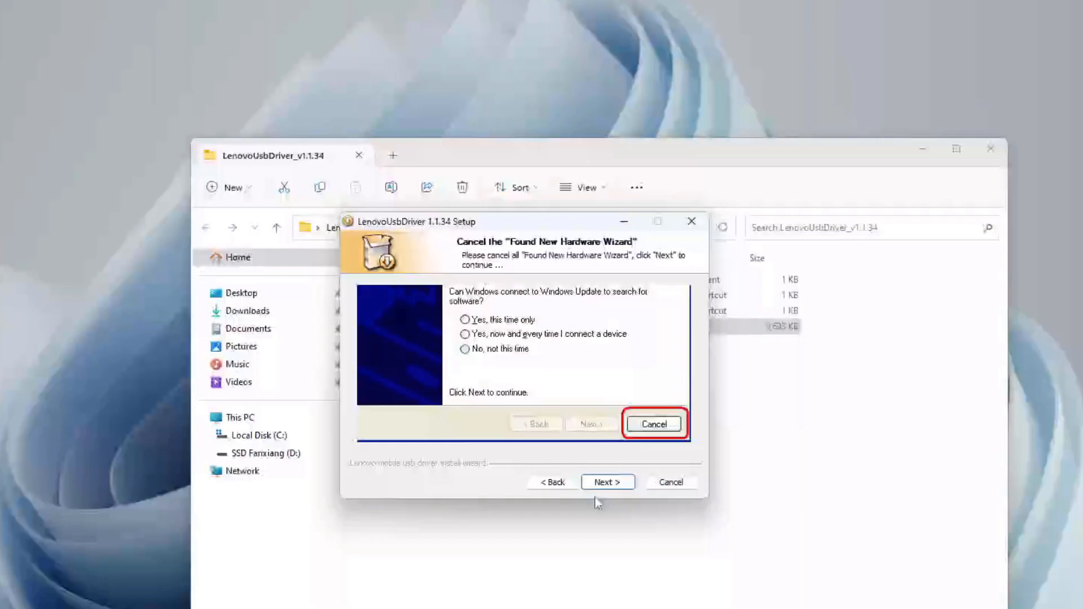
click(608, 482)
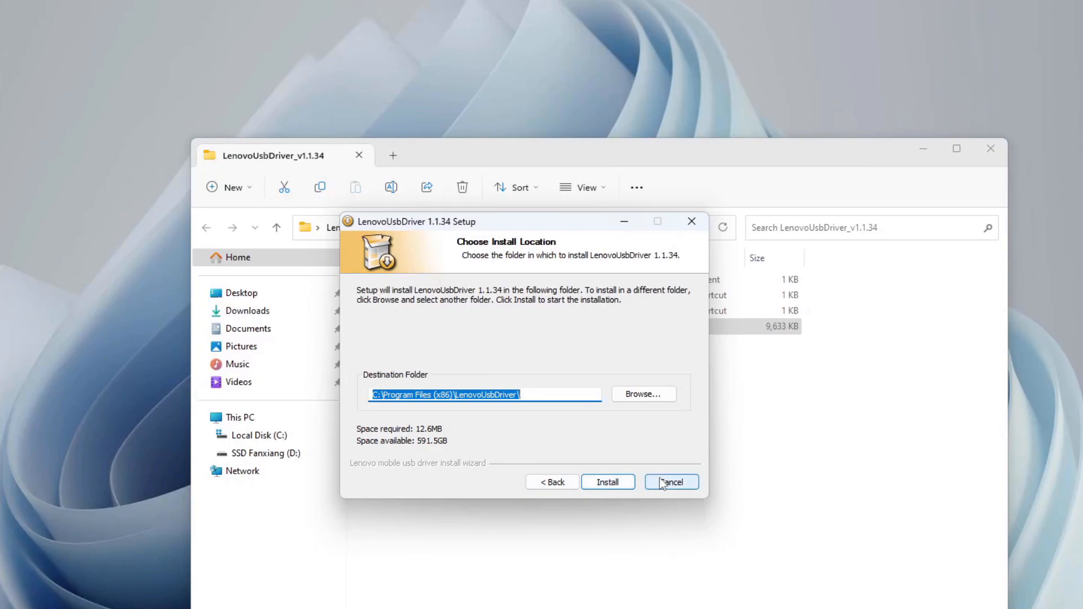
click(671, 481)
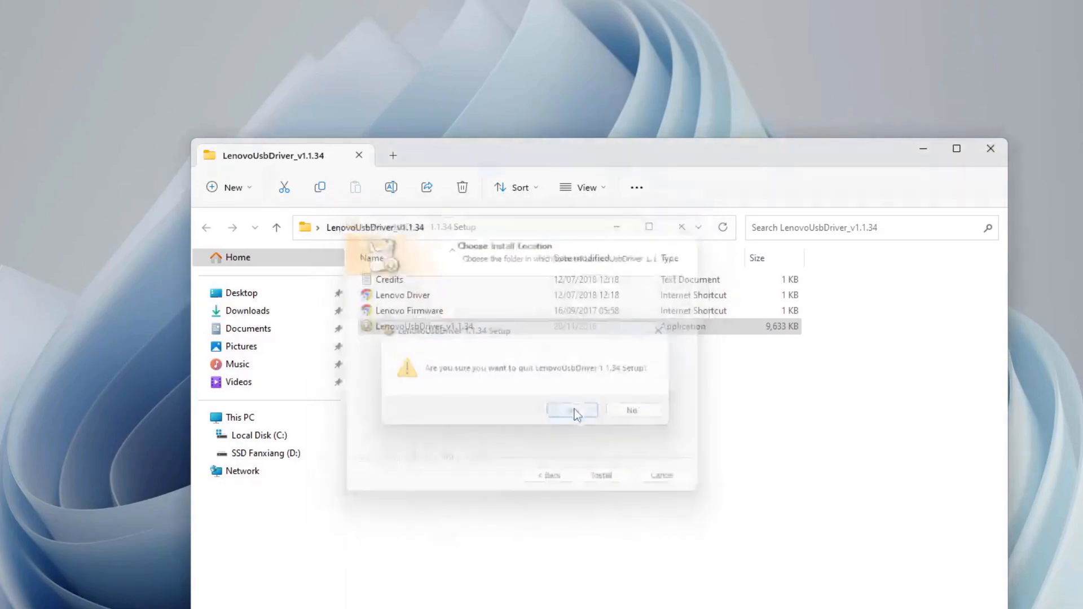
click(572, 410)
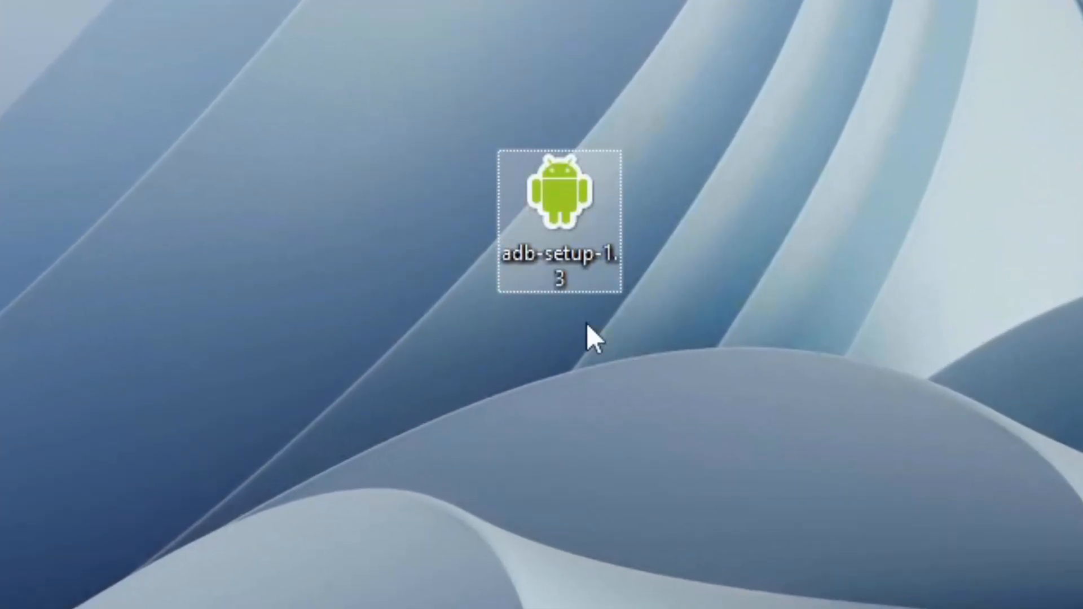
Run adb-setup-1.3, answering Y to system-wide ADB/Fastboot and the Google USB driver install
double_click(559, 203)
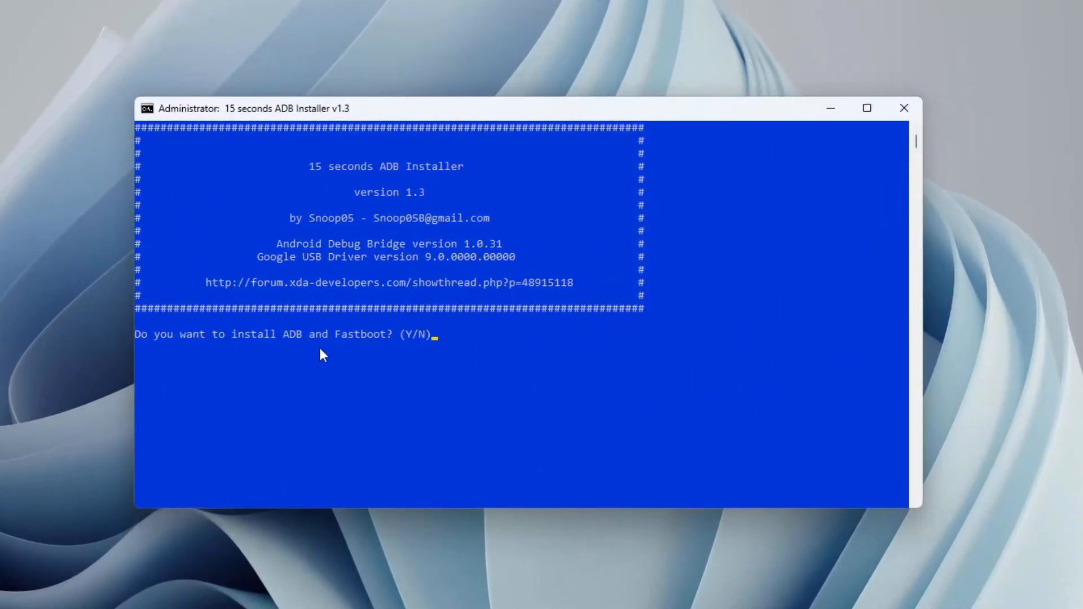
text(Y)
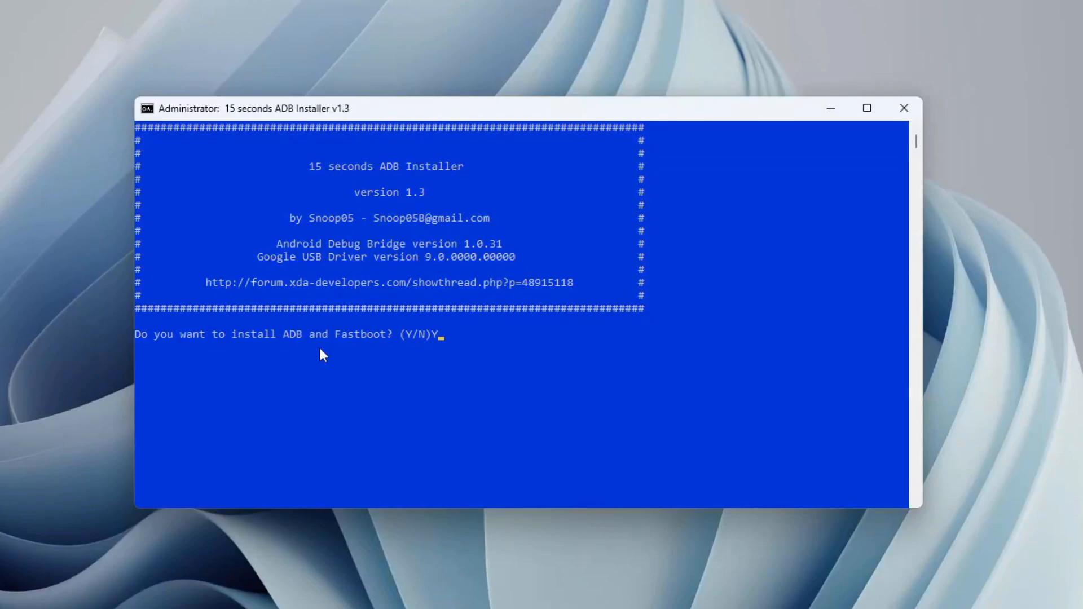
key(Enter)
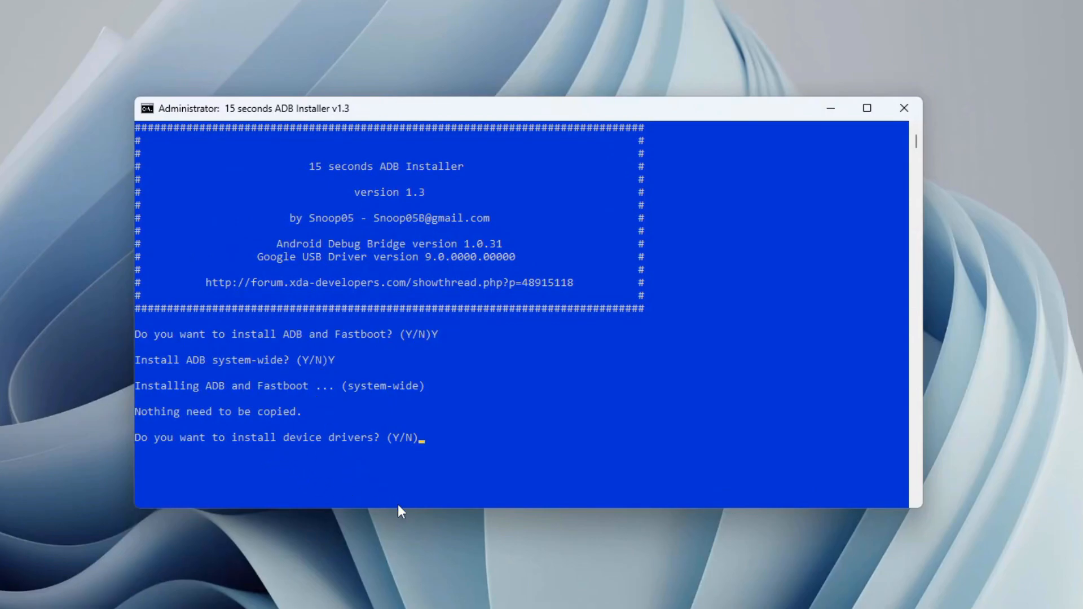
text(Y)
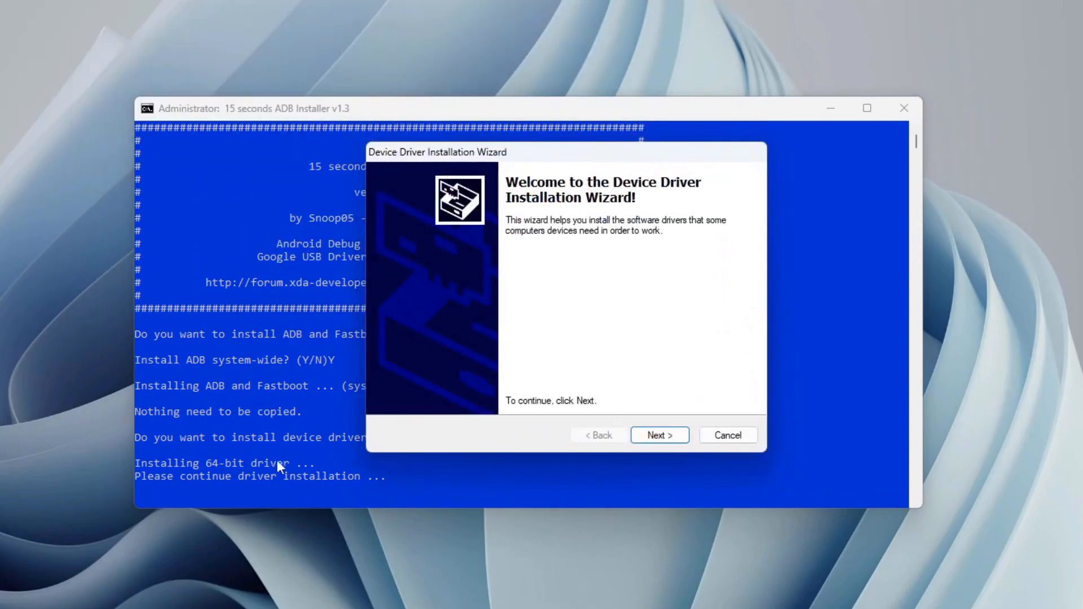
click(660, 435)
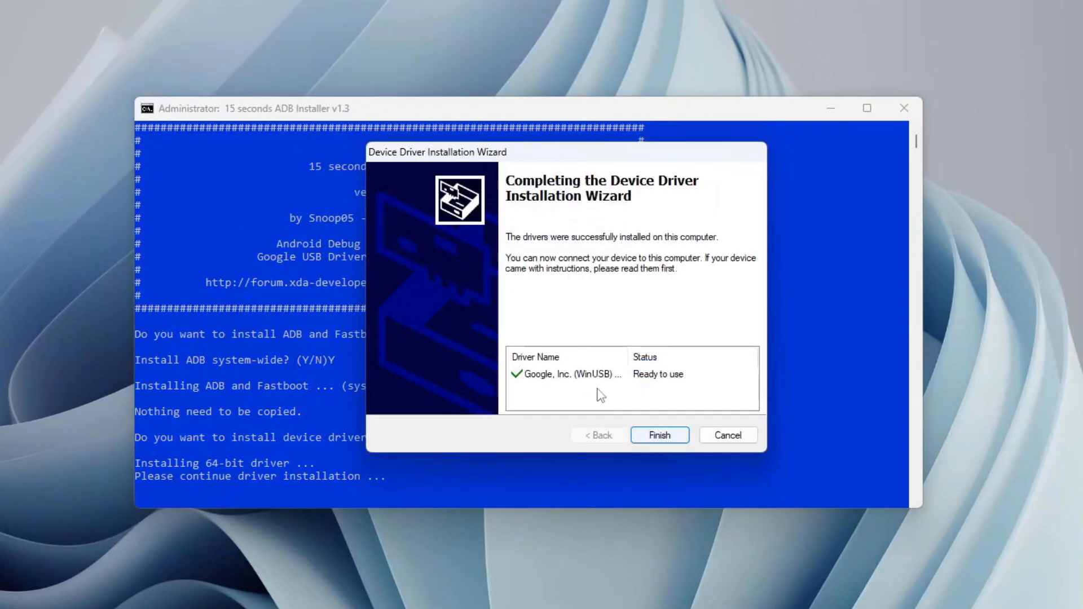
mouse_move(561, 390)
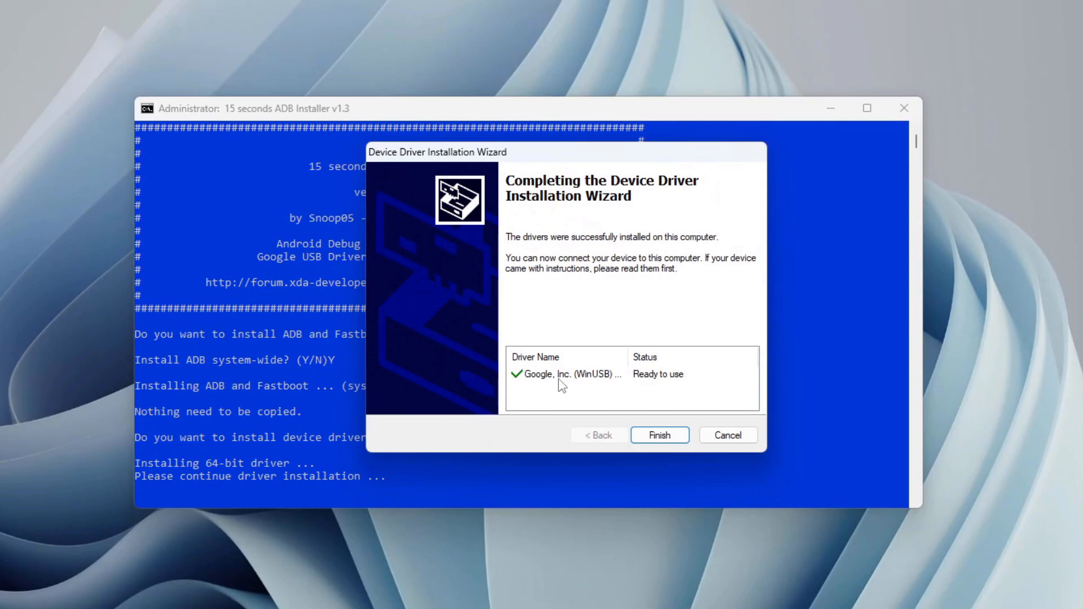
click(657, 432)
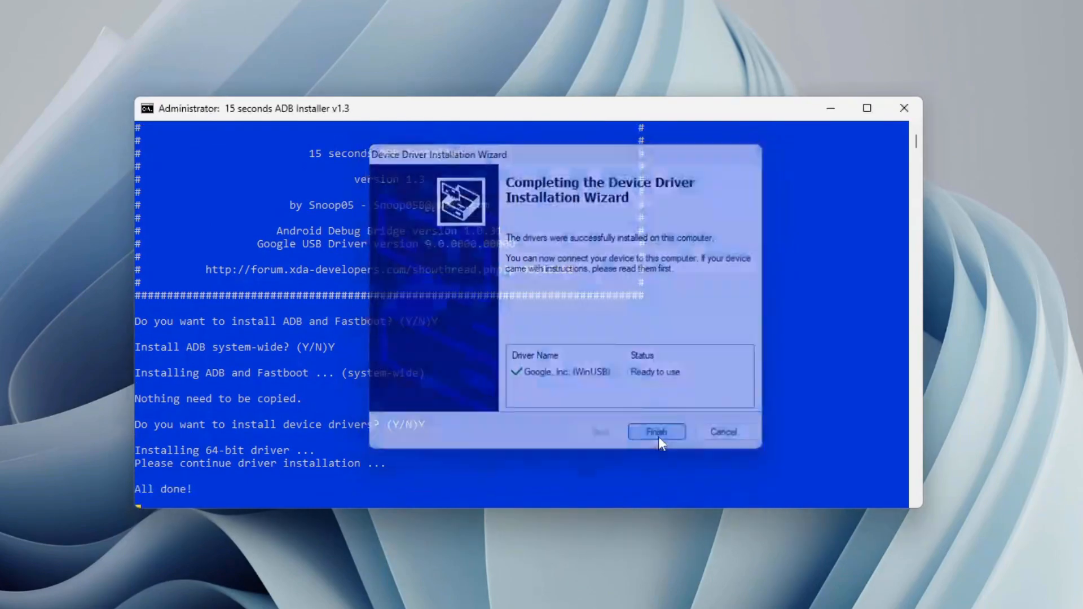
click(656, 432)
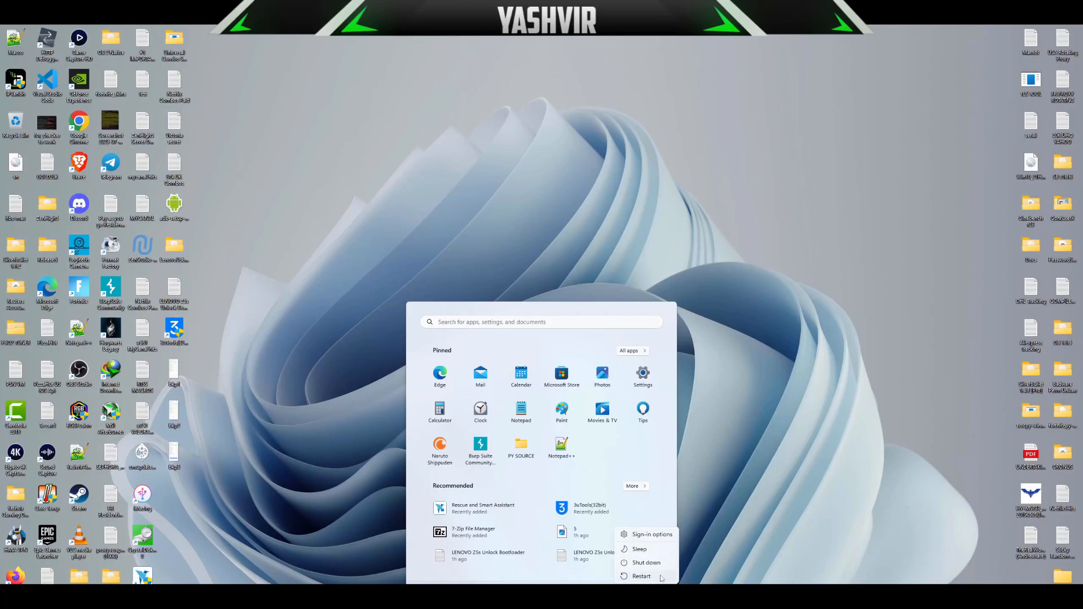
mouse_move(645, 562)
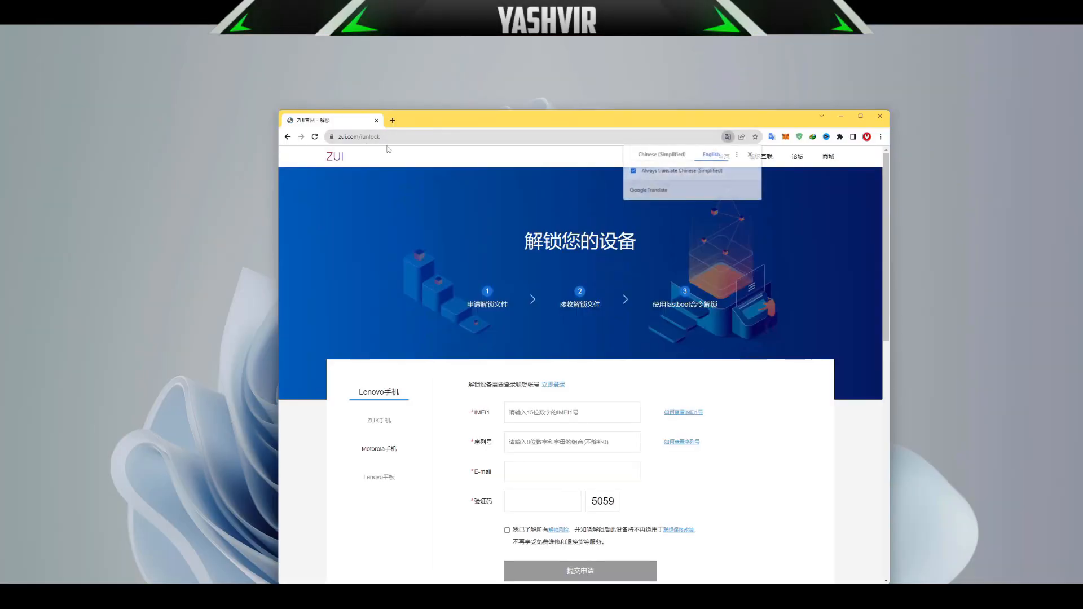
click(711, 154)
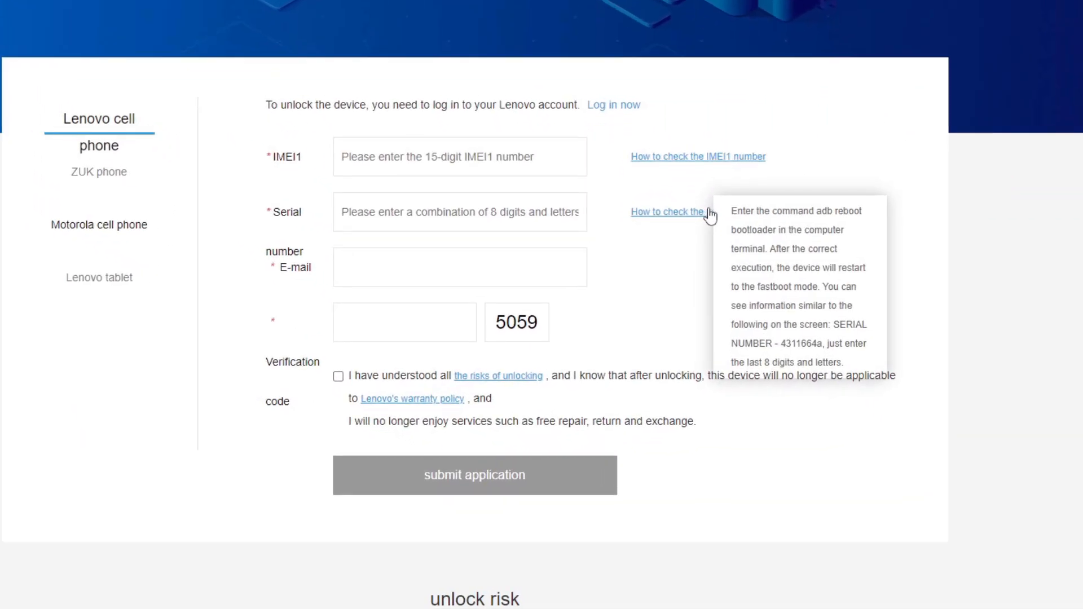
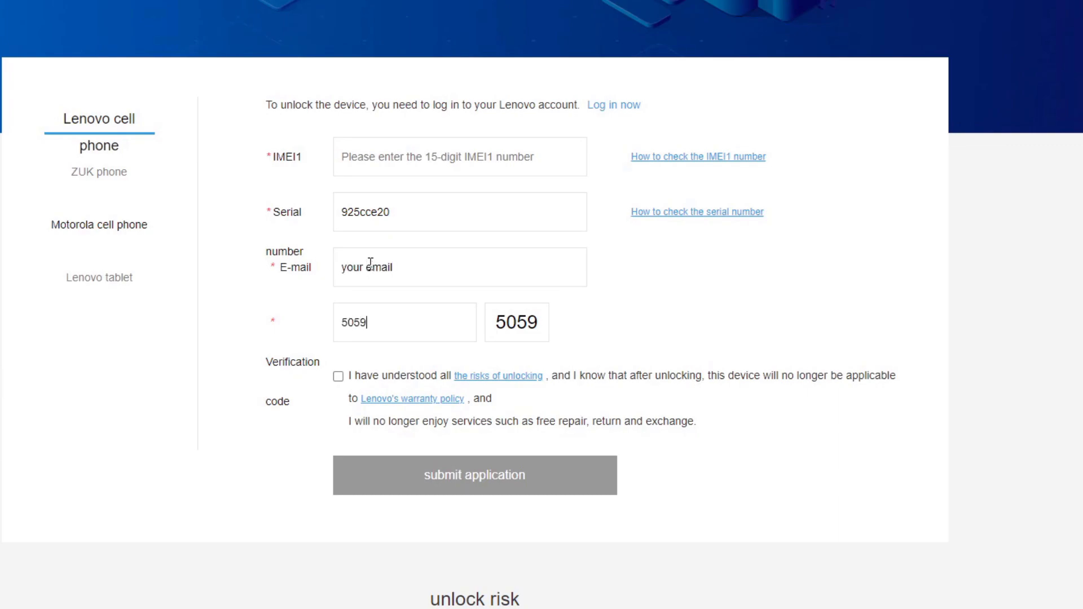
click(338, 376)
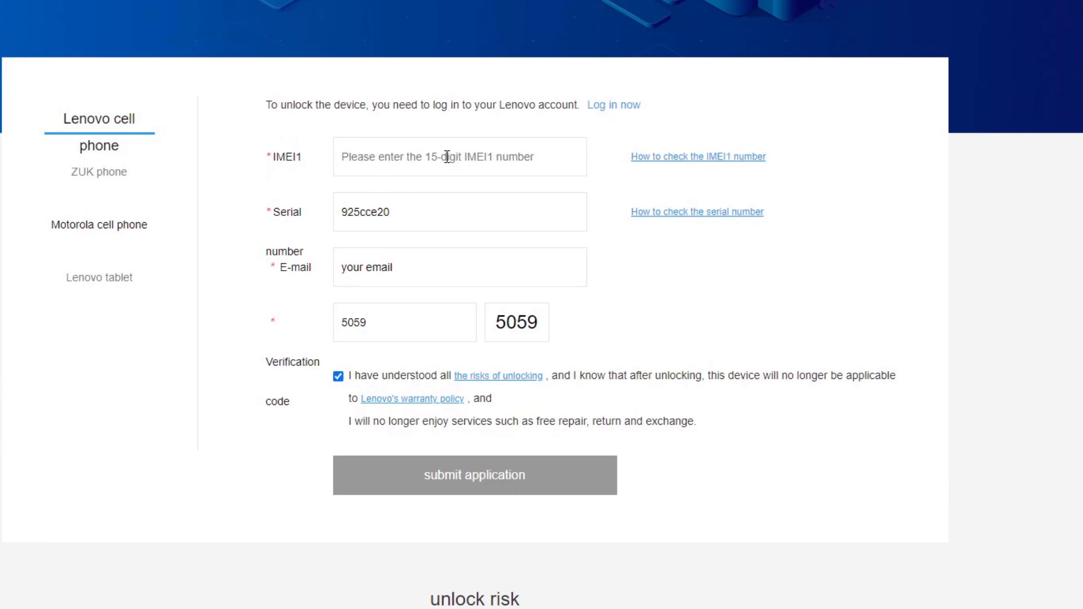
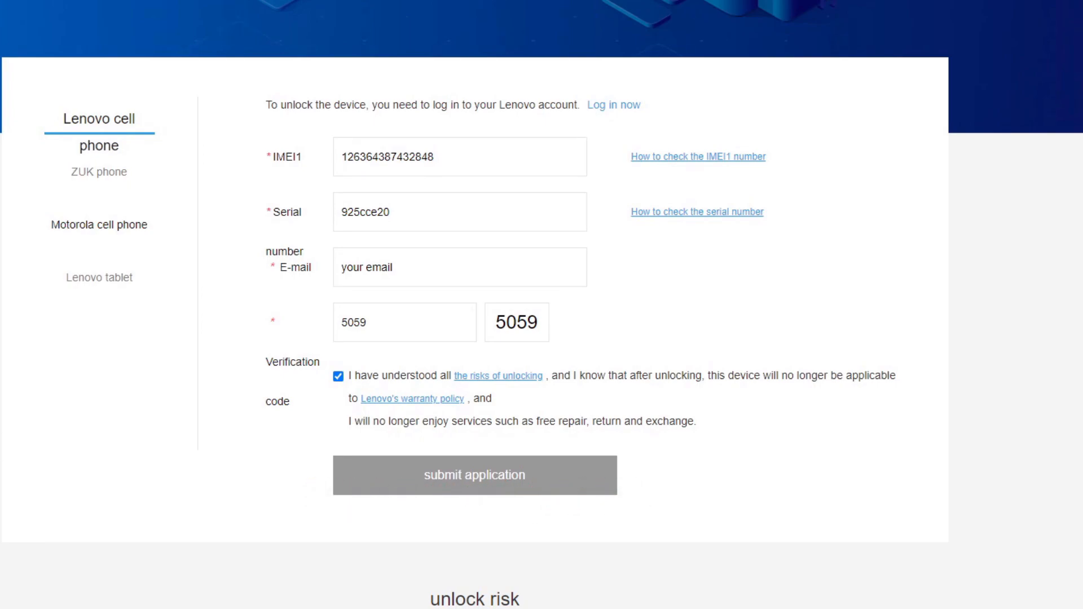
Enter the phone's 15-digit IMEI, obtained via *#06#, into the IMEI1 field
mouse_move(625, 120)
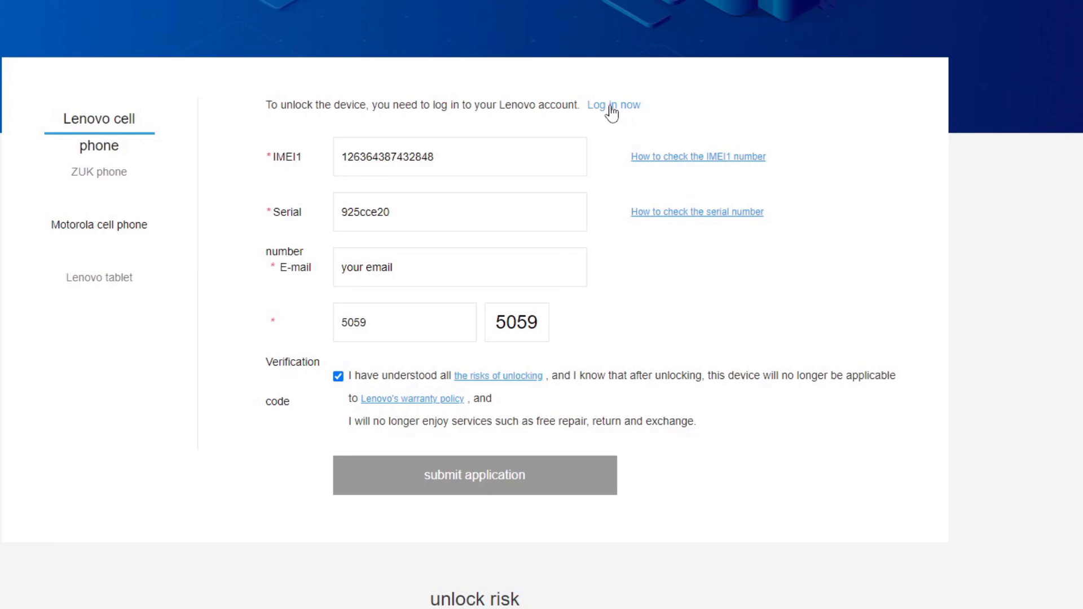
mouse_move(627, 114)
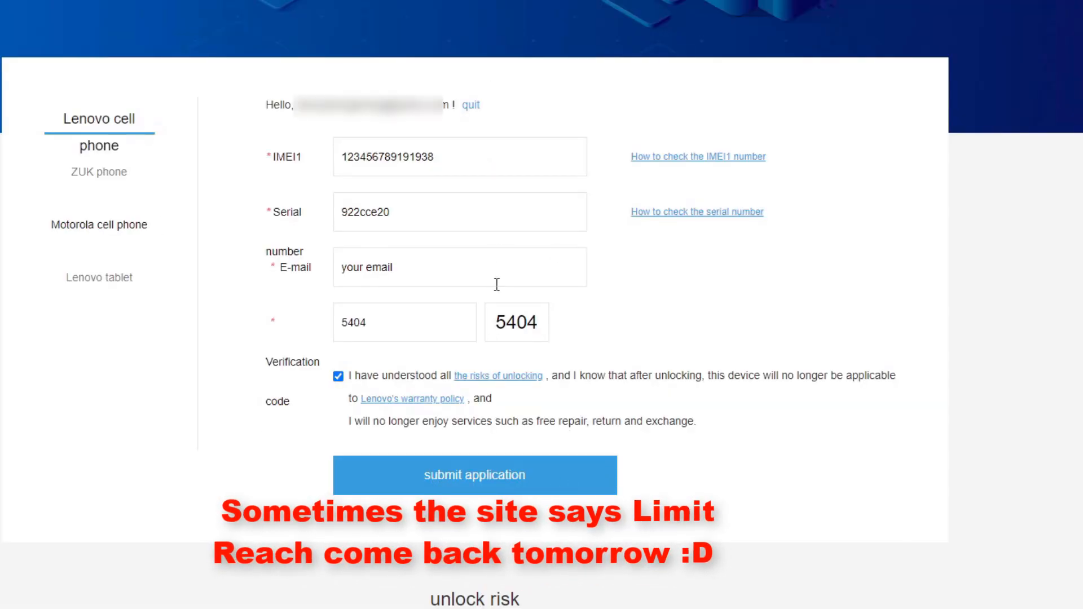
mouse_move(386, 404)
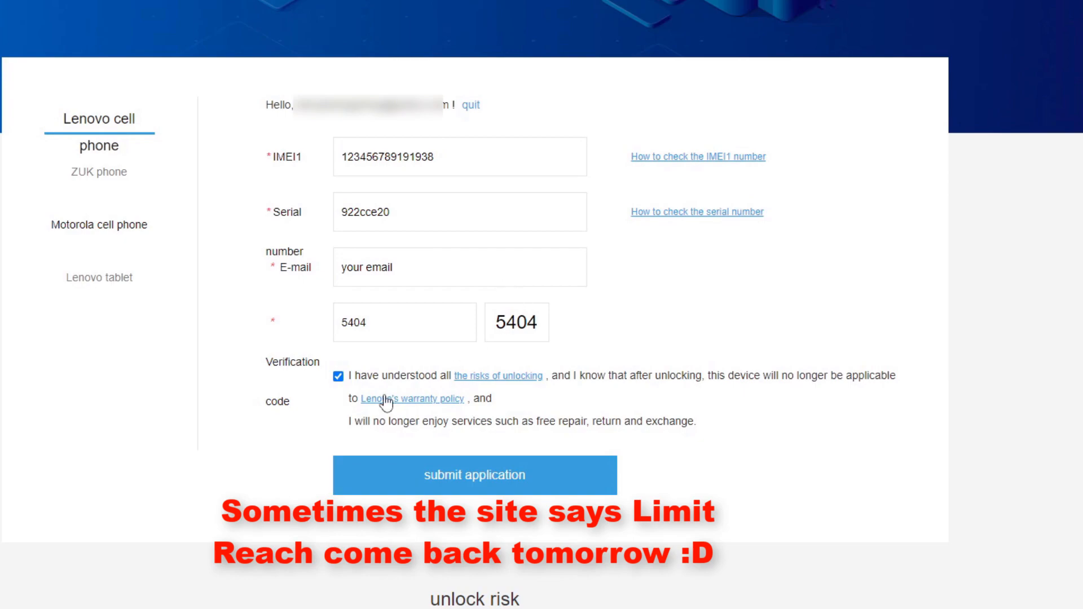
mouse_move(388, 398)
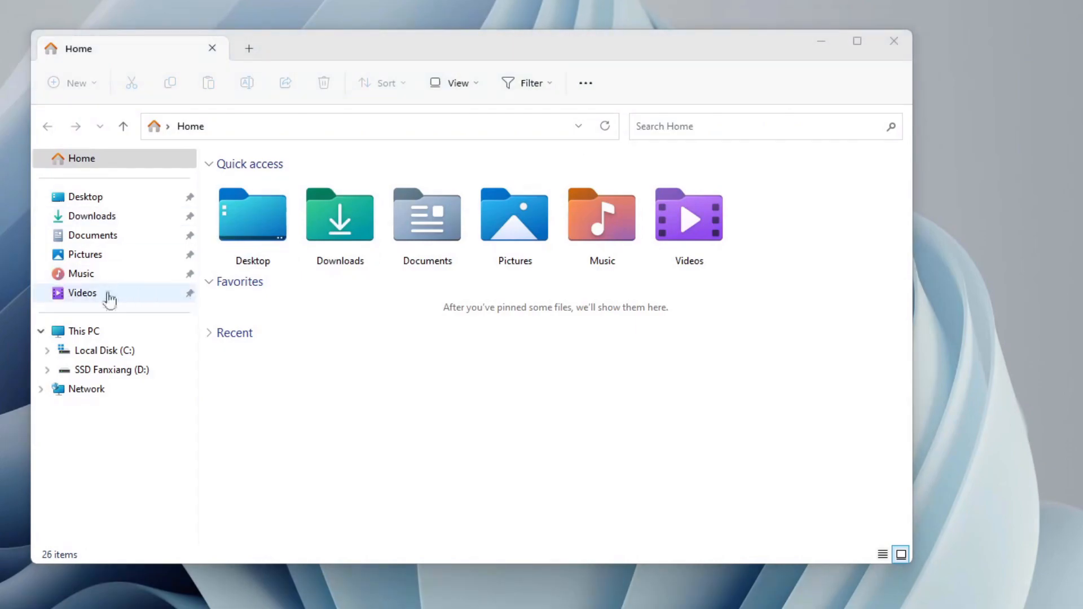
Paste sn.img into C:\adb and open a PowerShell window in that folder
click(104, 350)
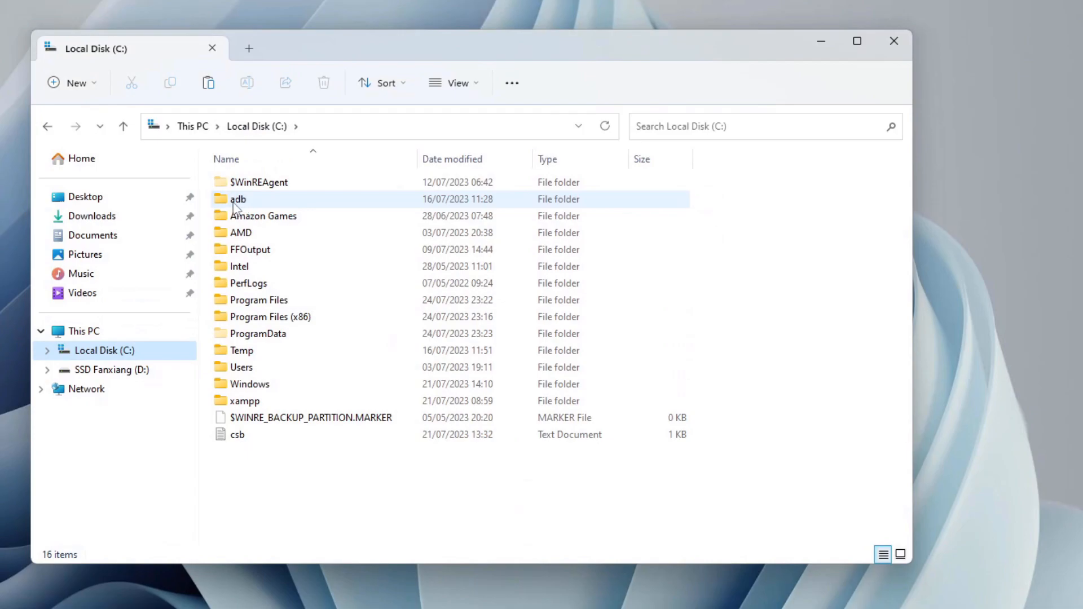
double_click(239, 199)
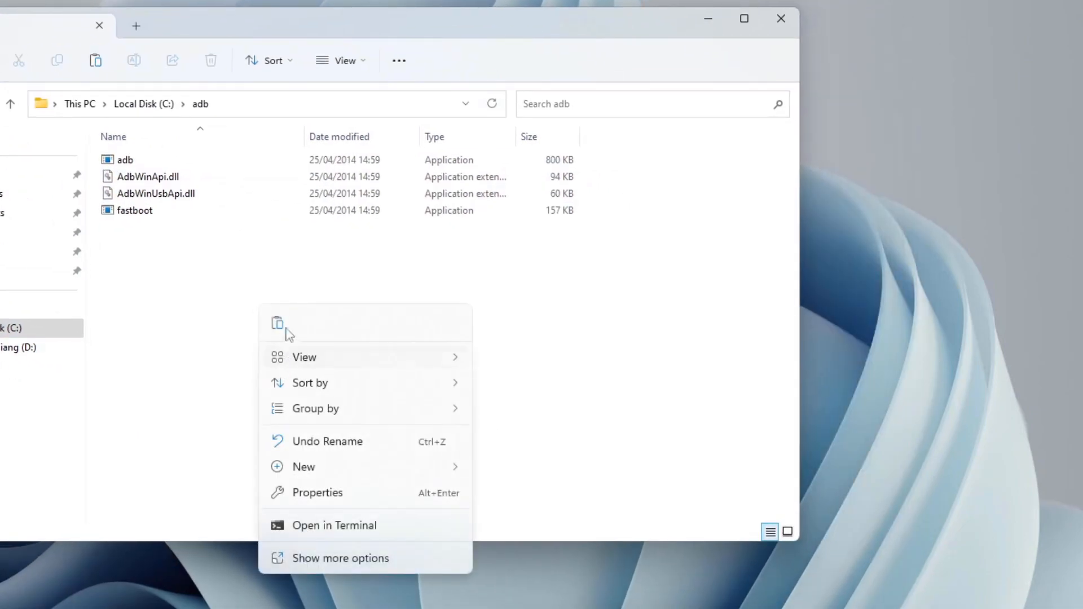
click(278, 323)
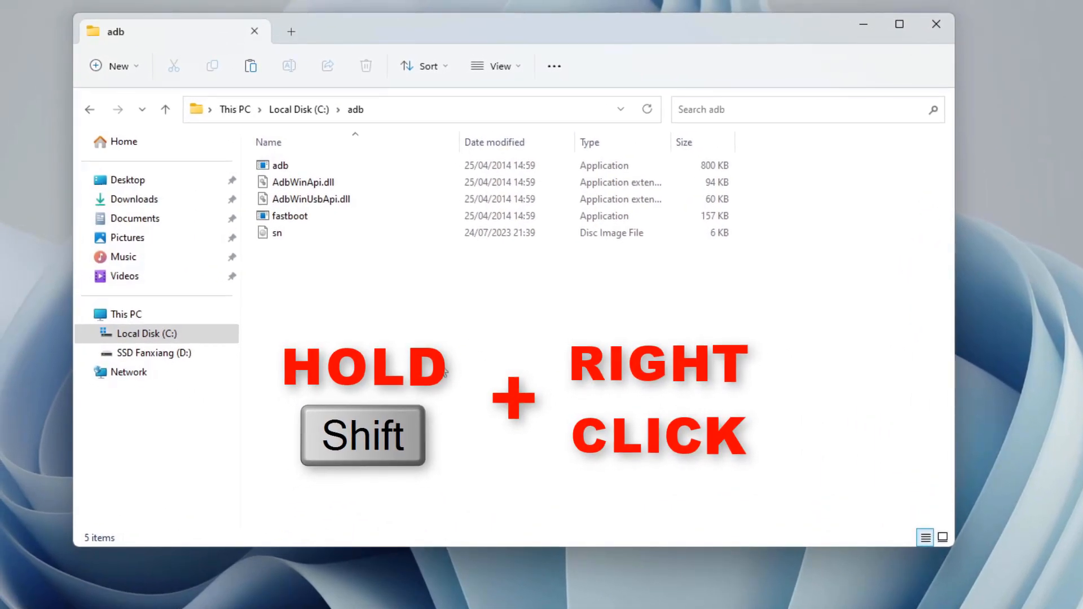
mouse_move(453, 373)
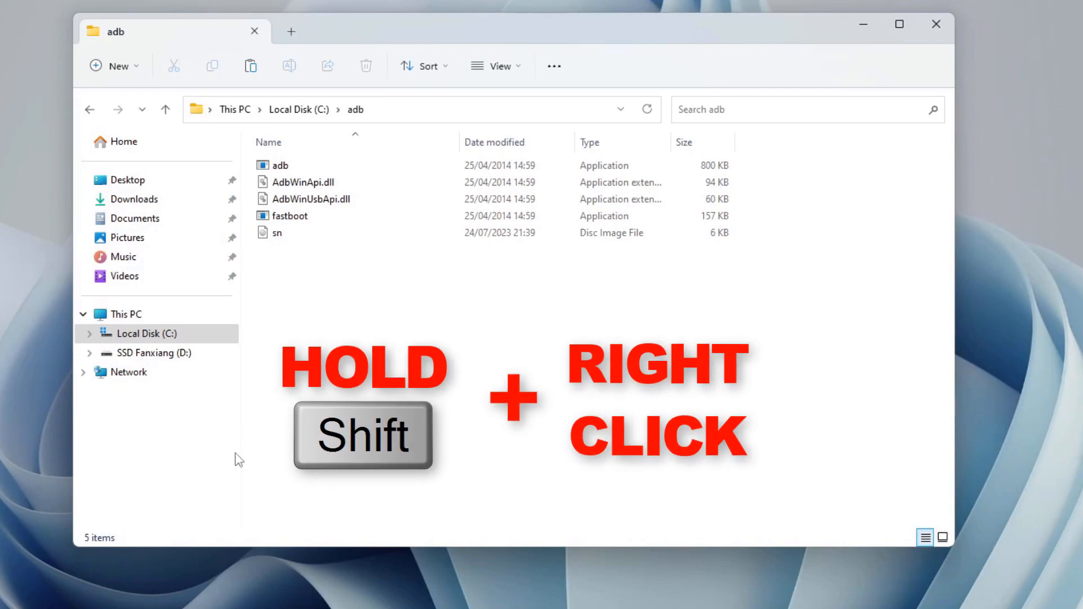
right_click(365, 352)
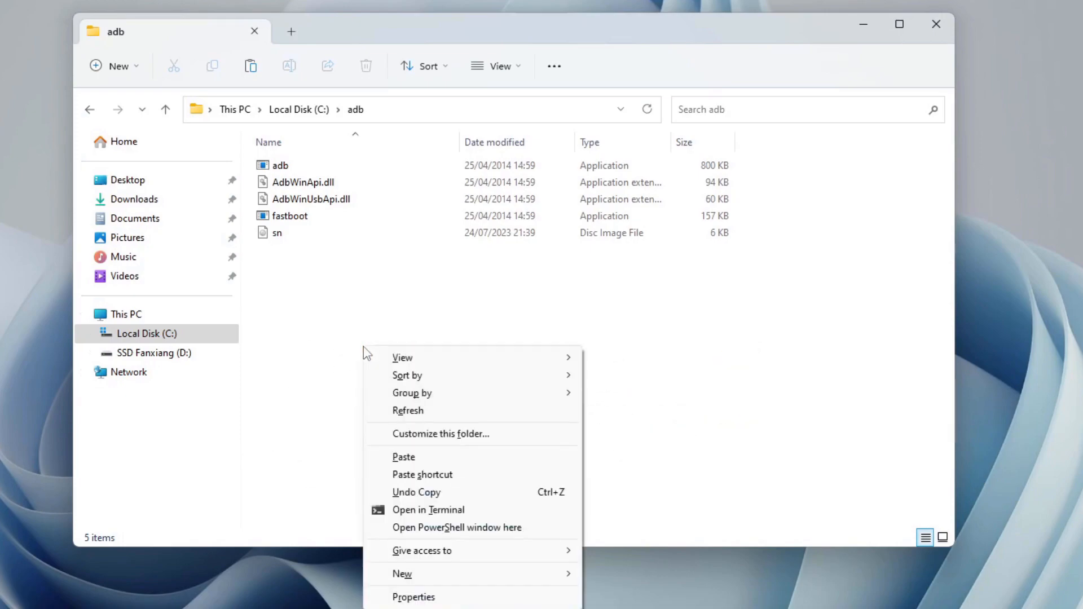
mouse_move(401, 515)
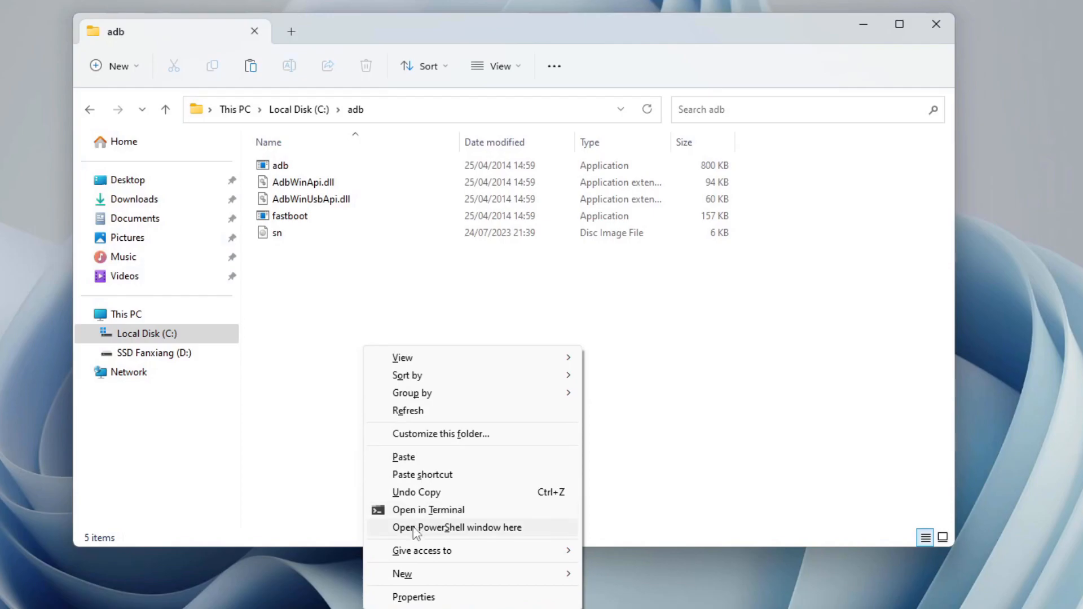
click(457, 527)
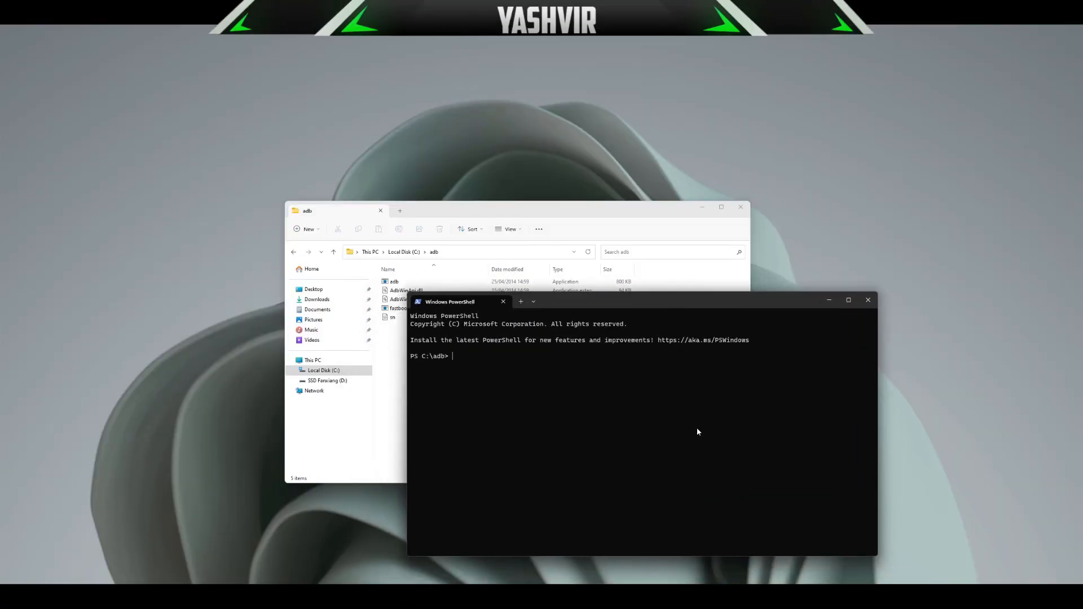
Run adb devices to confirm the phone is listed as attached
text(adb)
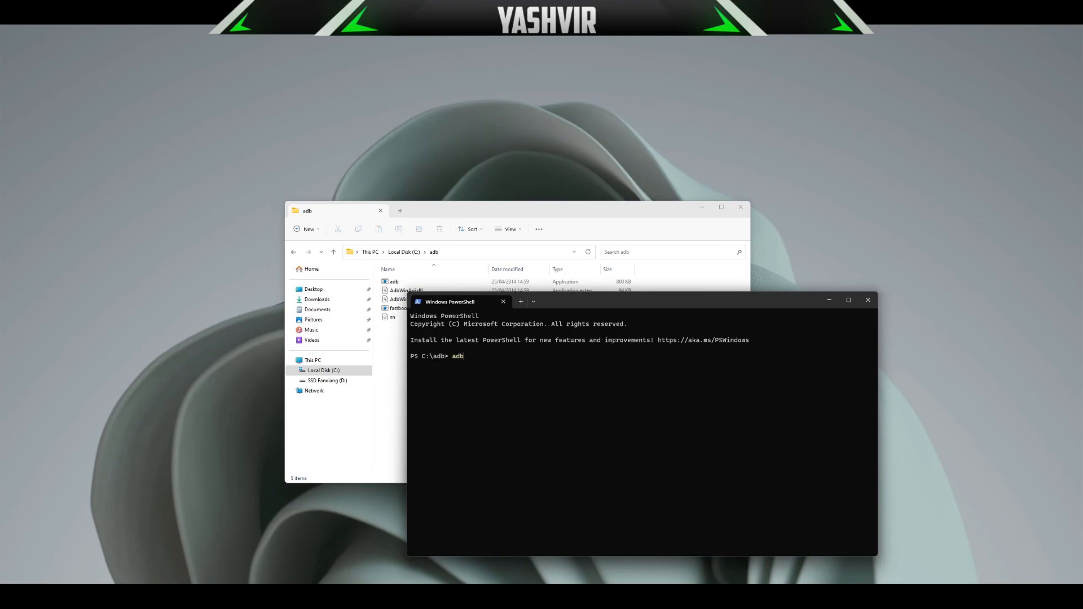
text(devices)
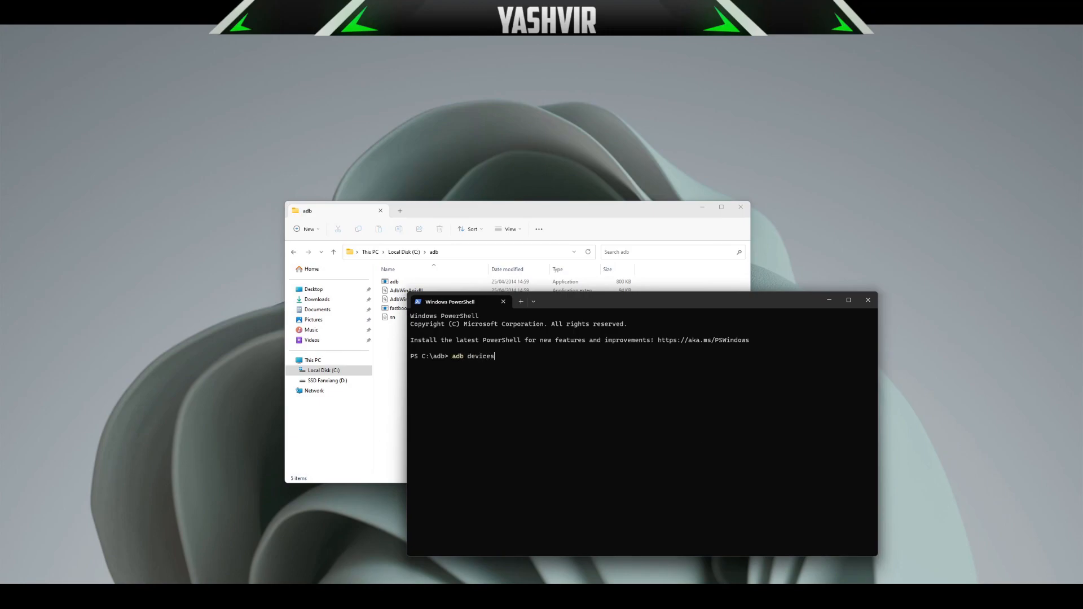
key(Enter)
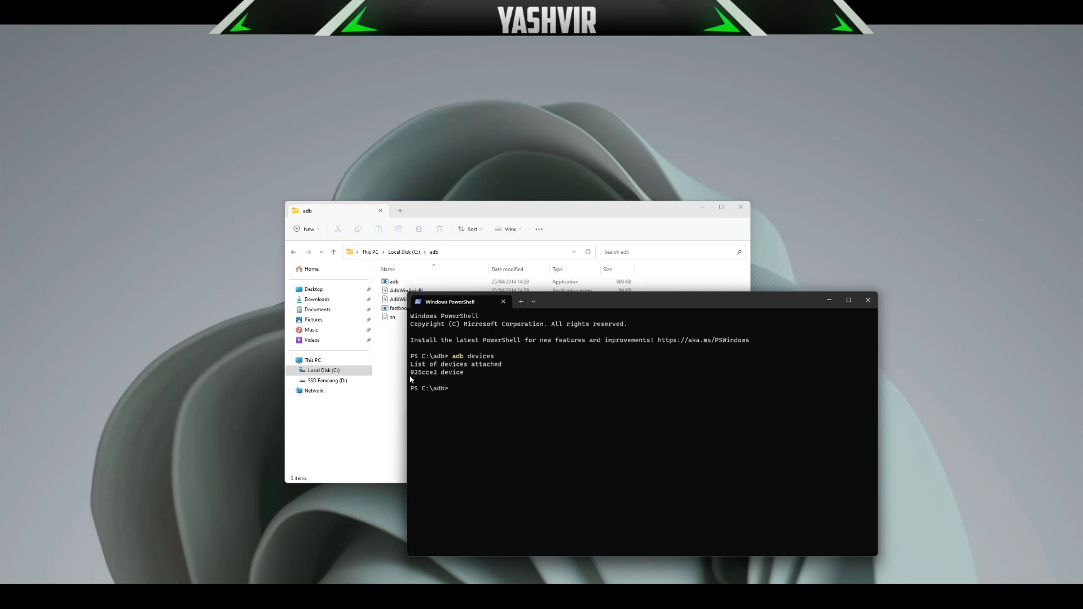
Type the adb reboot bootloader command without running it yet
double_click(423, 372)
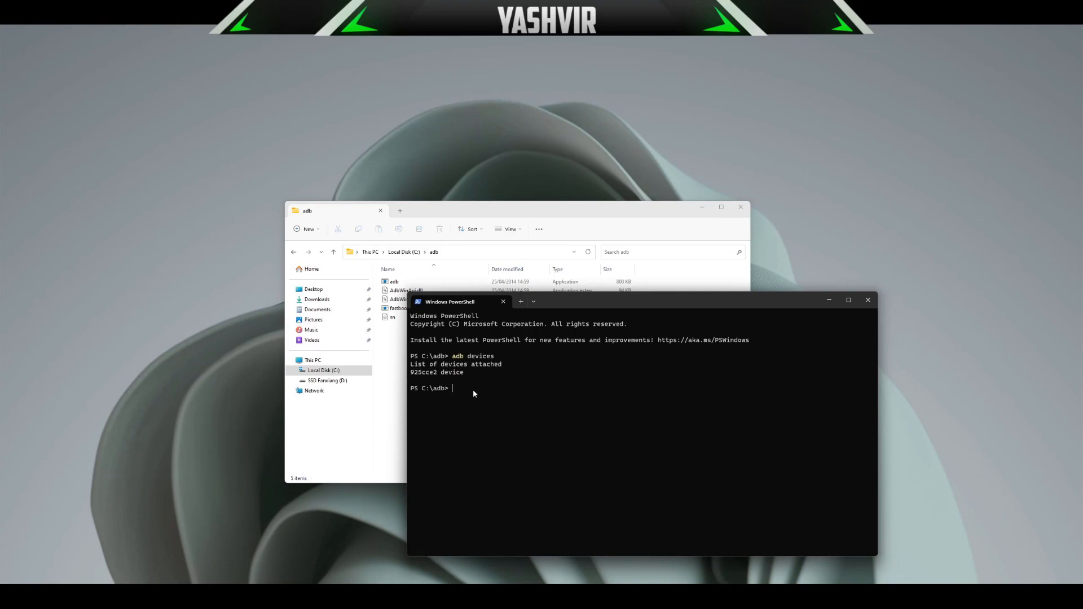
text(adb)
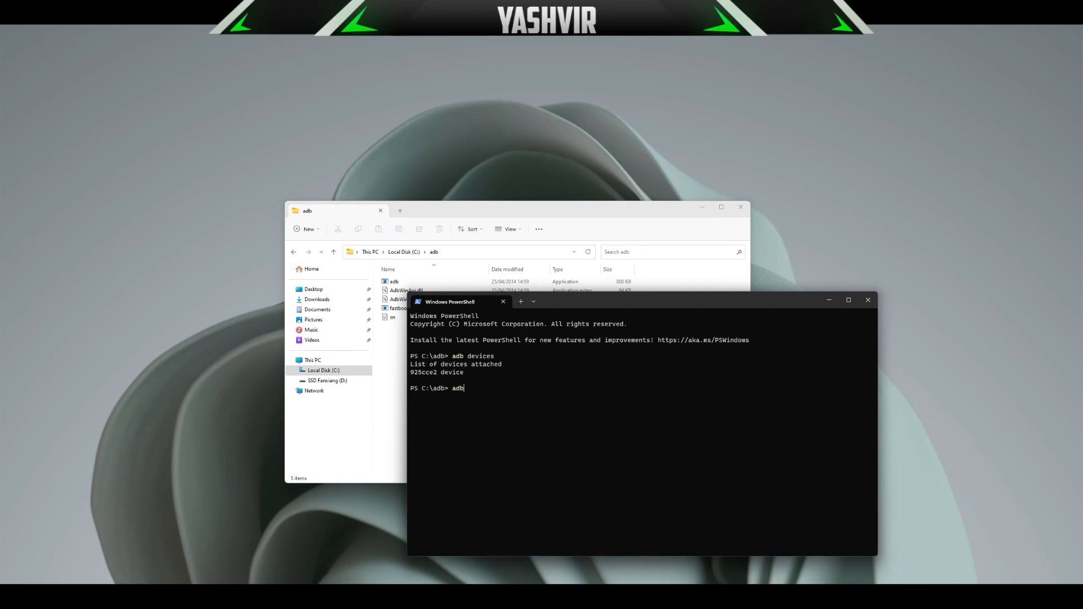
text(reboot b)
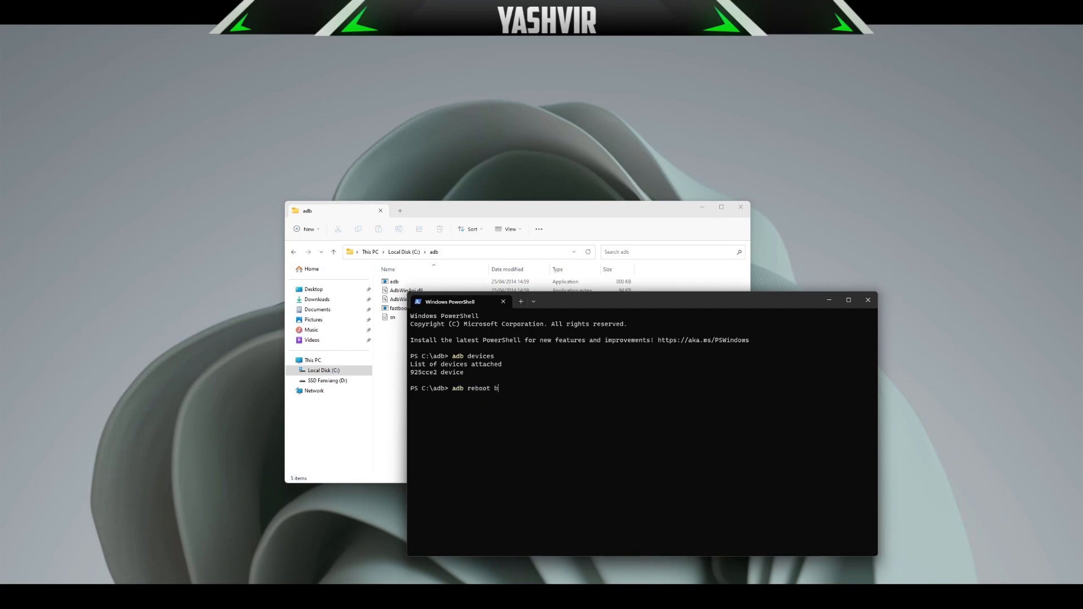
text(ootloader)
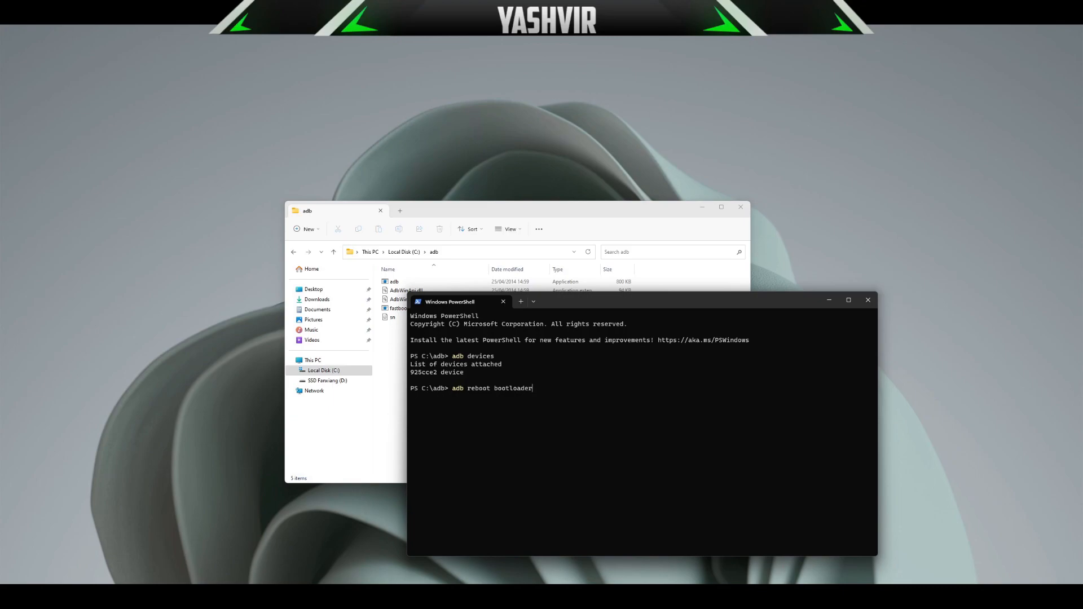
Run adb reboot bootloader to restart the phone into bootloader mode
key(Enter)
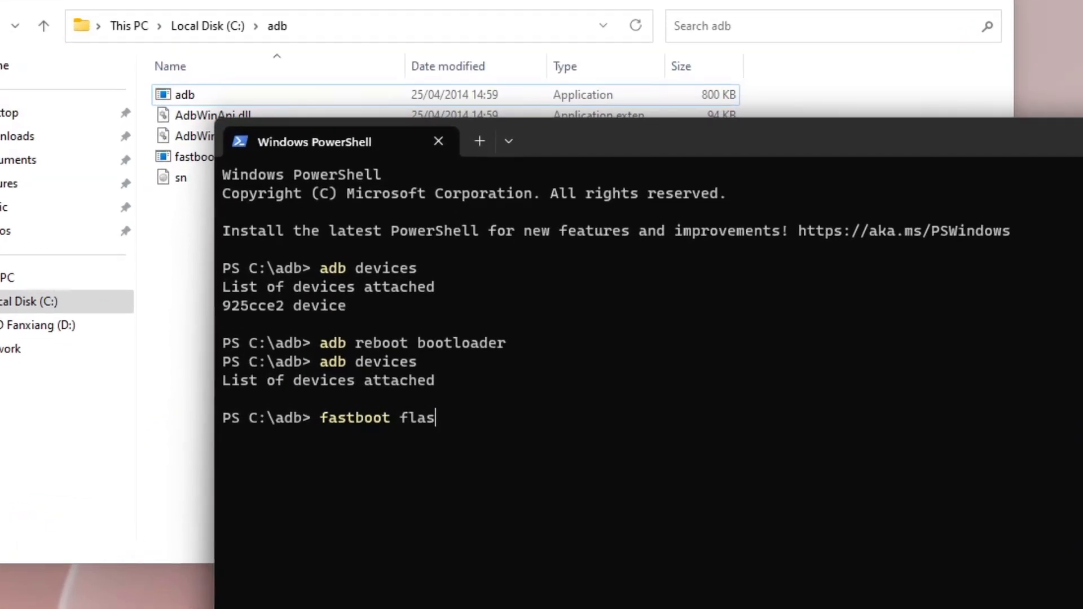
Run fastboot flash unlock C:\adb\sn.img and start typing fastboot oem unlock-go
text(h unlock C:\adb\sn.img)
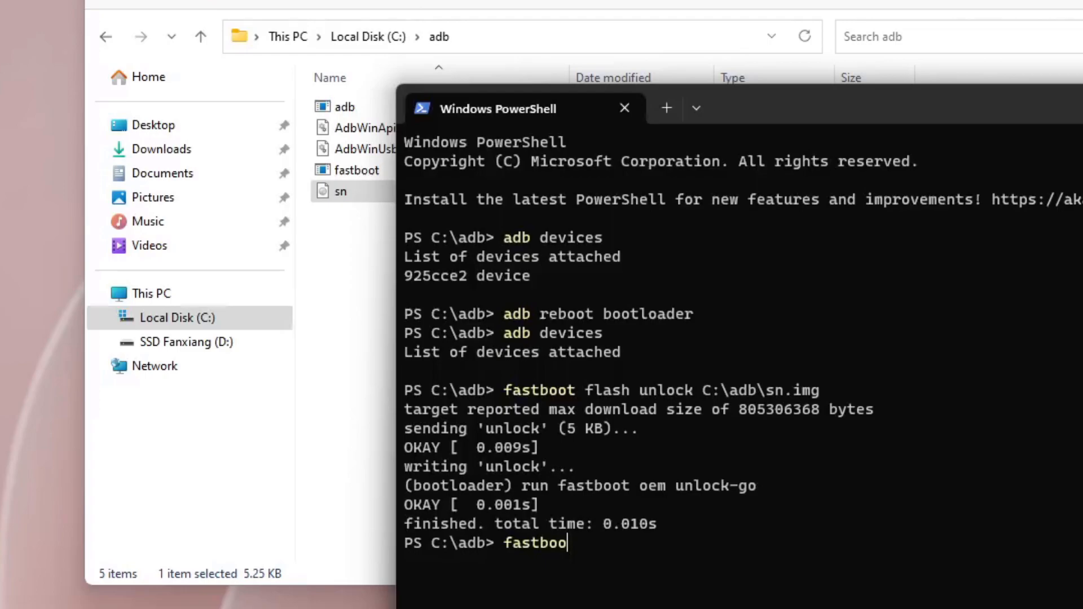
text(t)
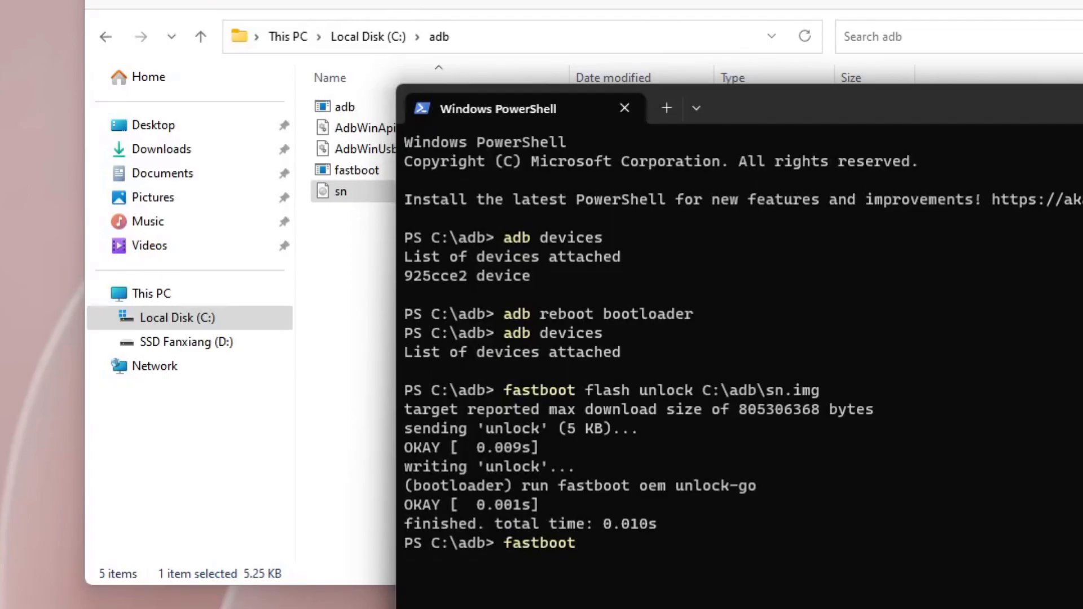
text(oe)
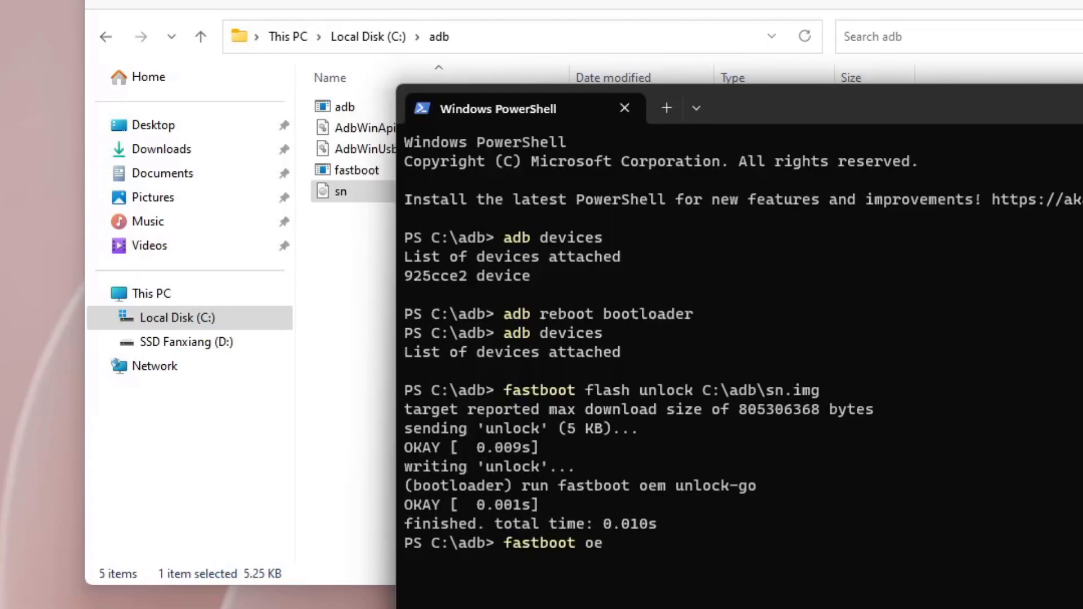